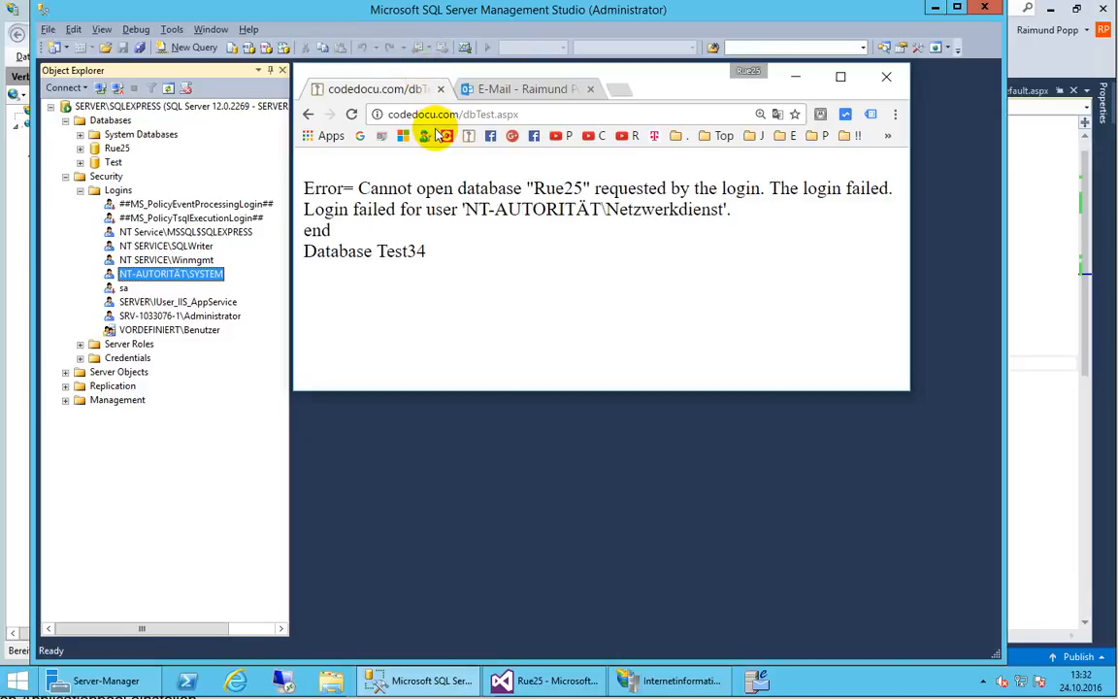
pyautogui.moveTo(363, 209)
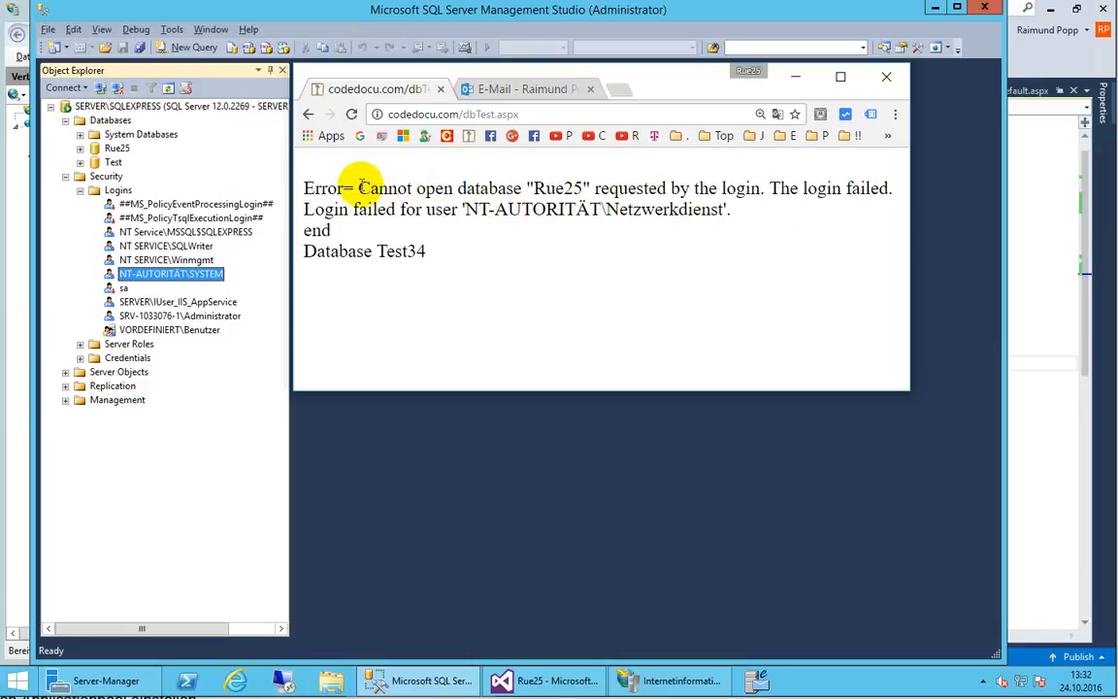
# - Highlight the cannot-open-database error, close Chrome, and select Security > Logins
pyautogui.moveTo(357, 188); pyautogui.dragTo(762, 189)
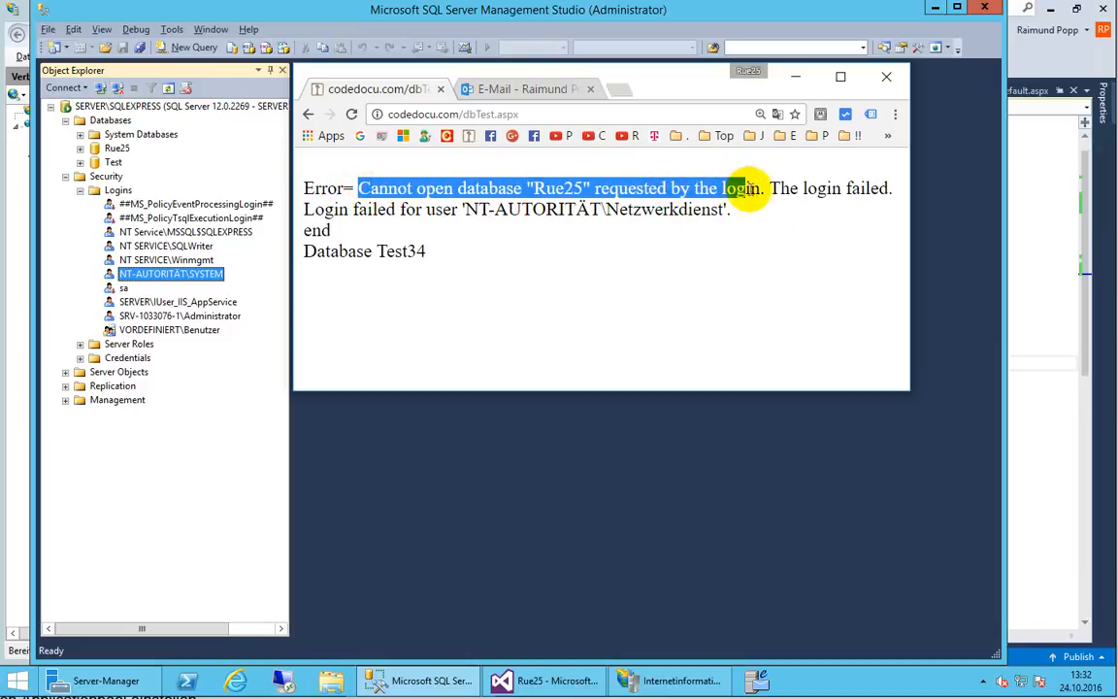
pyautogui.moveTo(736, 188); pyautogui.dragTo(764, 210)
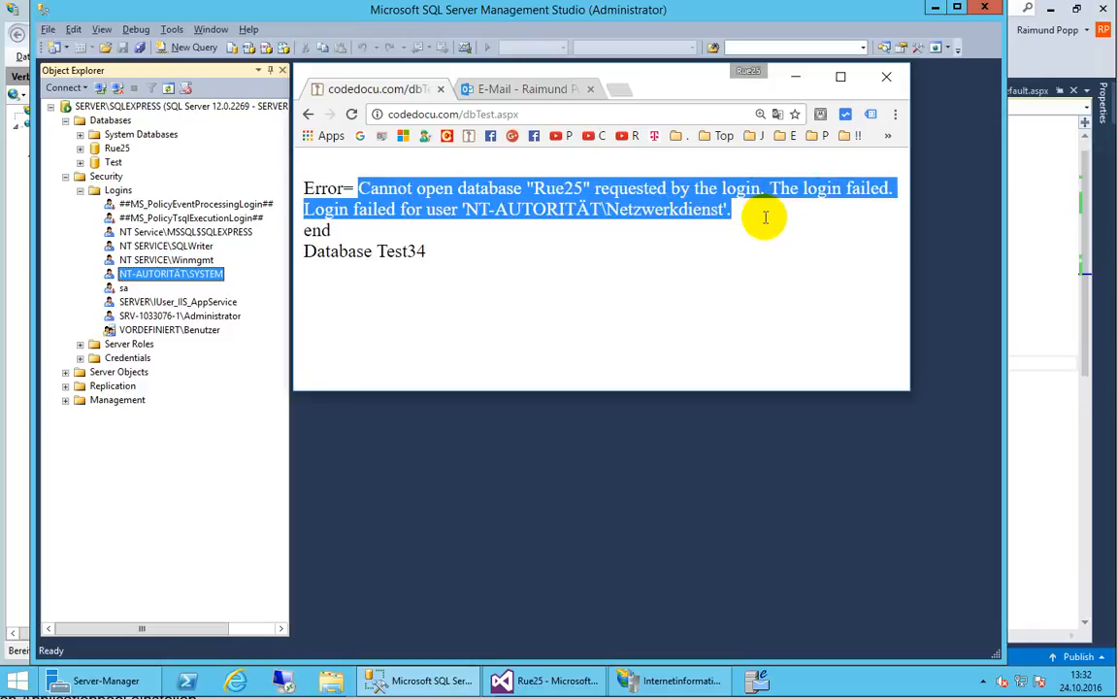
pyautogui.moveTo(467, 214)
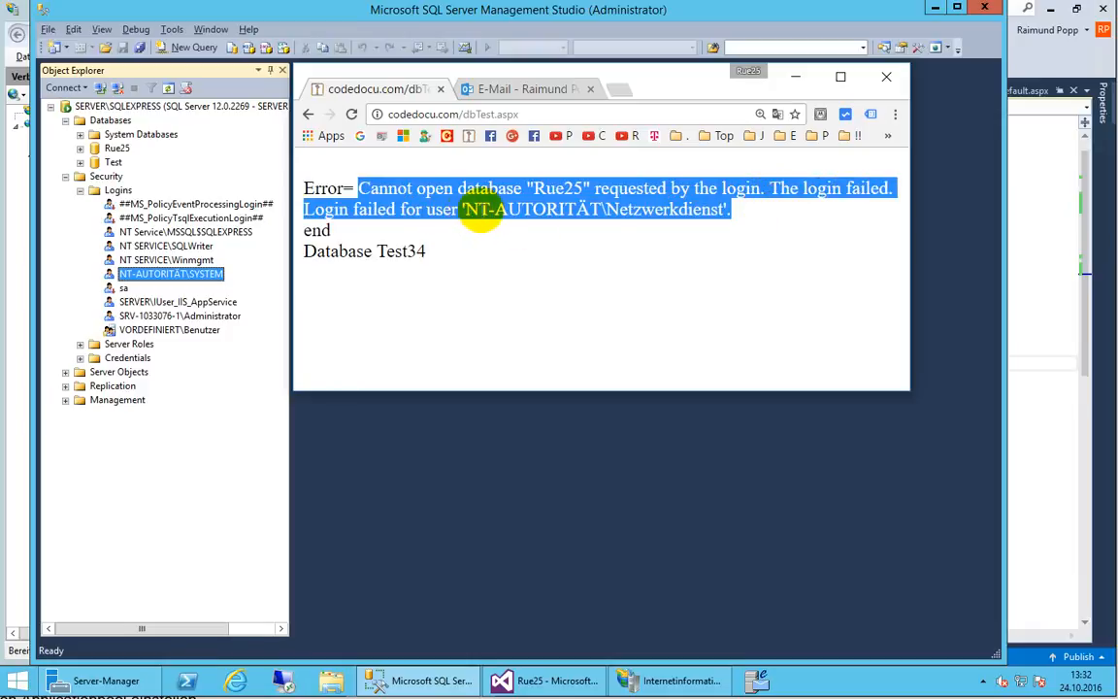
pyautogui.moveTo(616, 209)
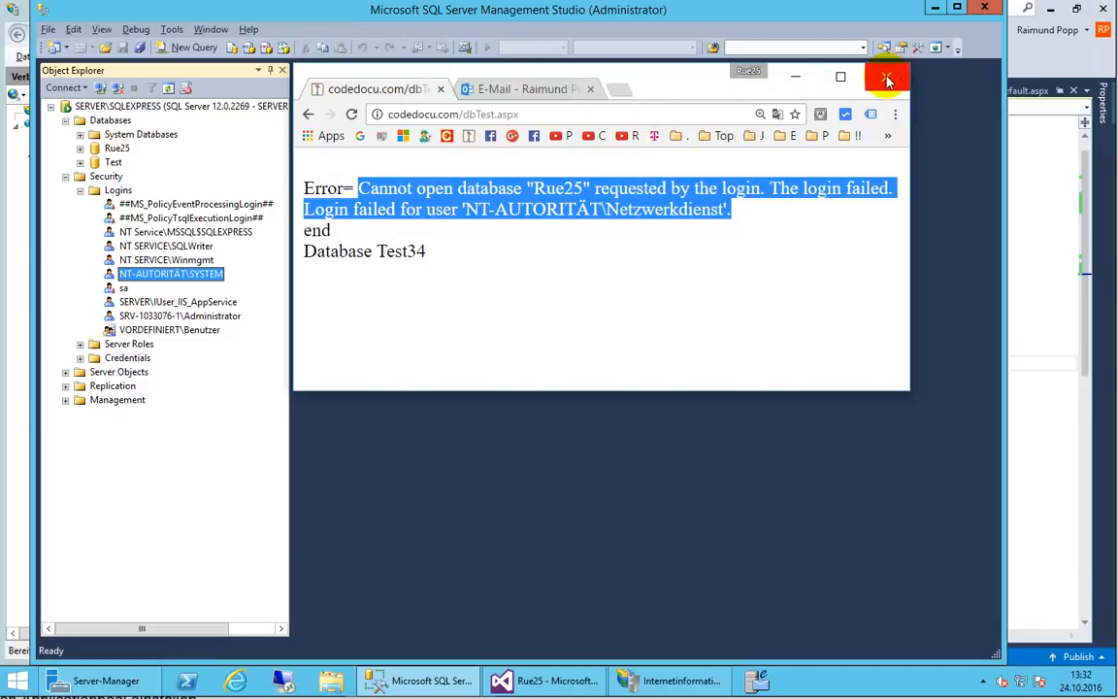
pyautogui.click(889, 78)
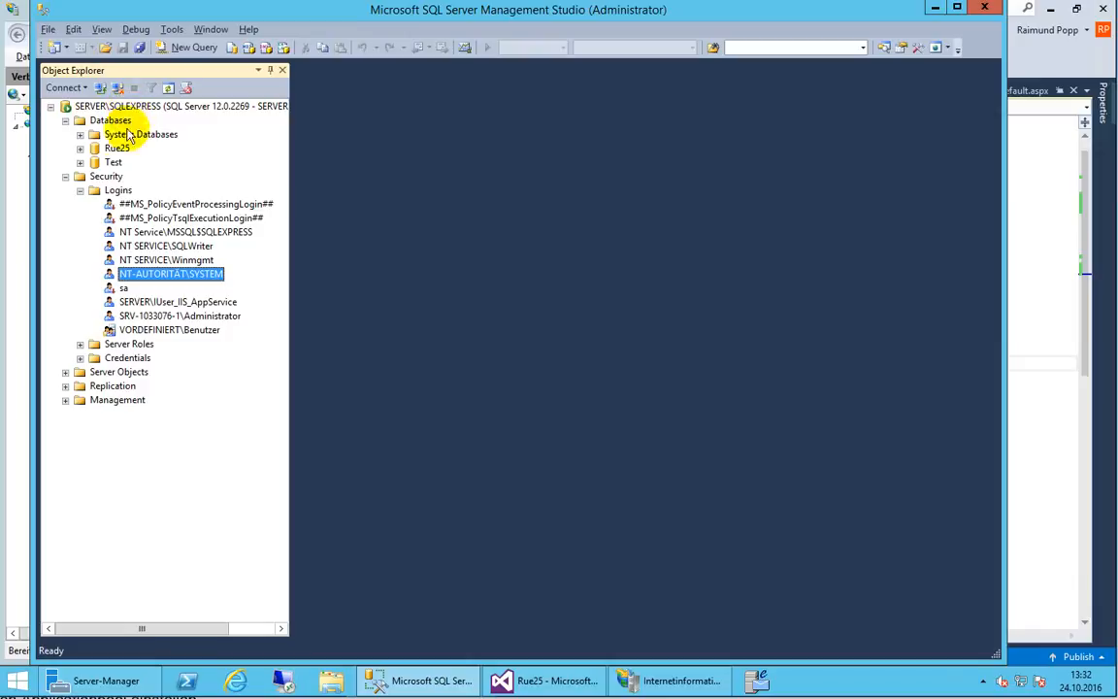
pyautogui.click(118, 189)
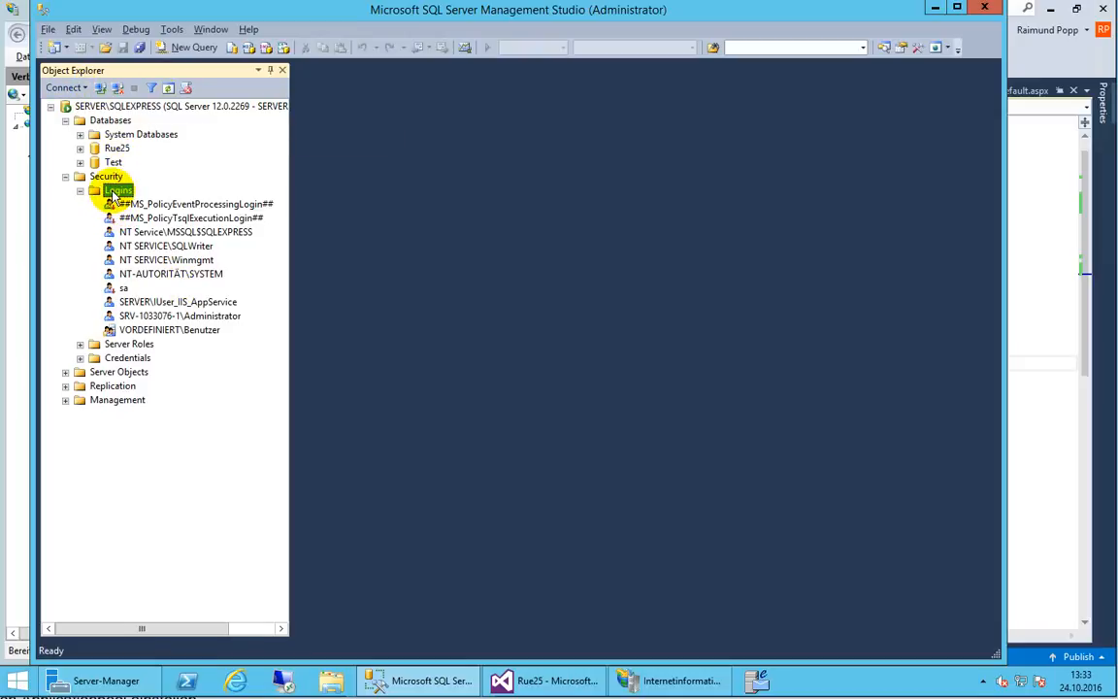
# - Start a new login and choose the Netzwerkdienst Windows account through advanced search
pyautogui.rightClick(116, 190)
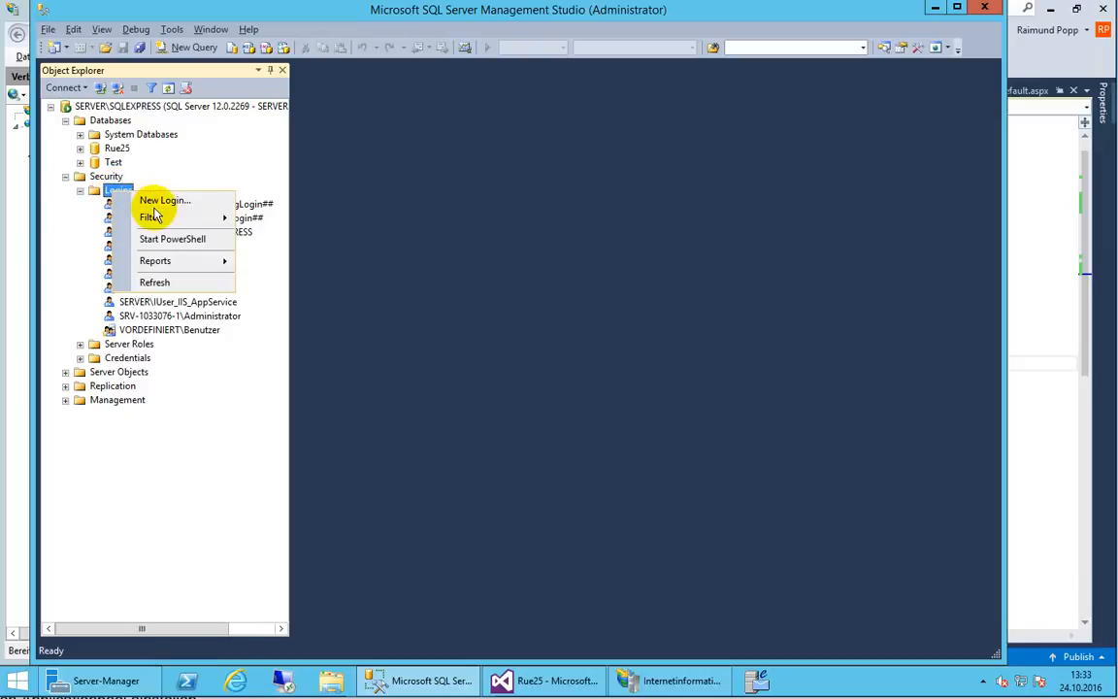
pyautogui.click(165, 200)
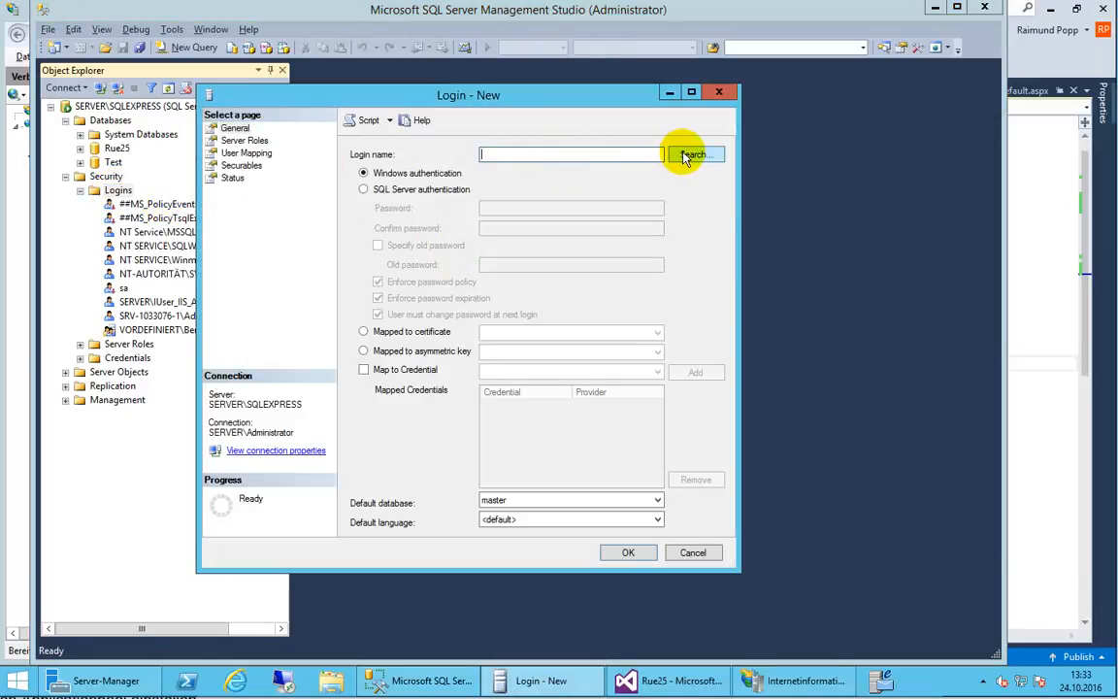
pyautogui.click(694, 155)
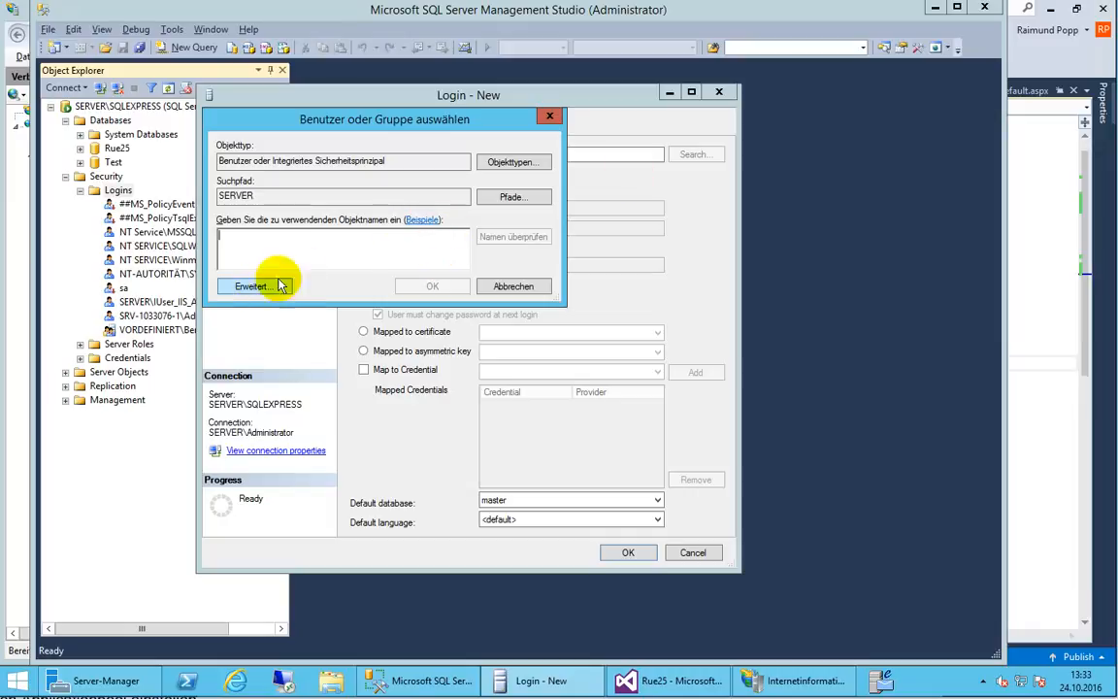
pyautogui.click(252, 285)
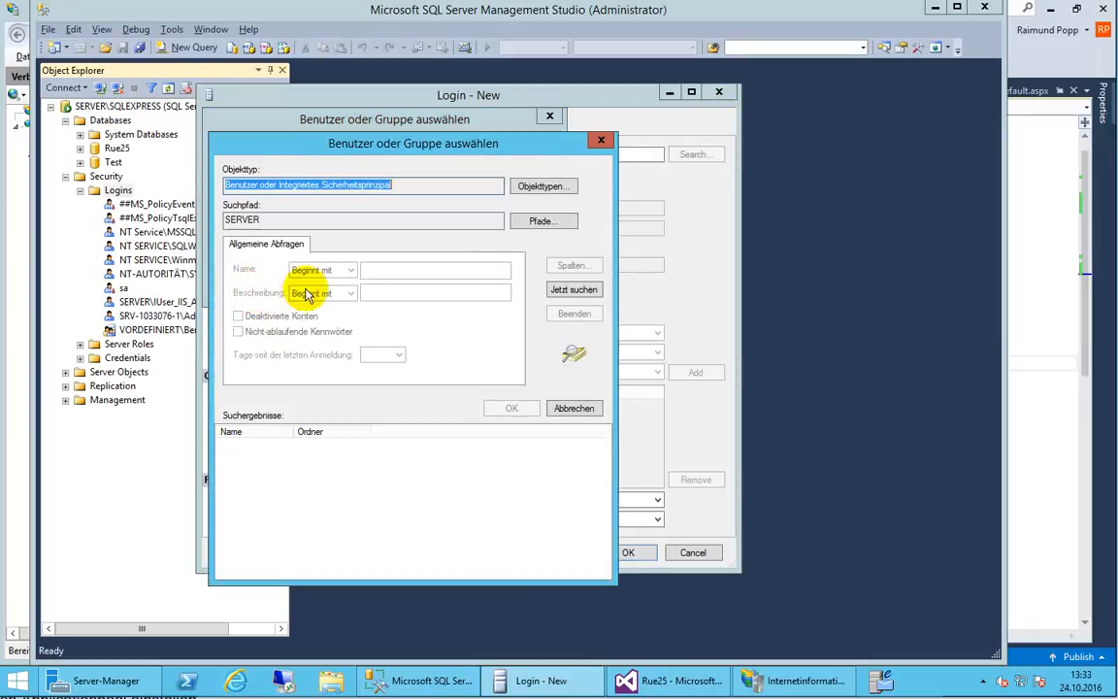
pyautogui.click(574, 289)
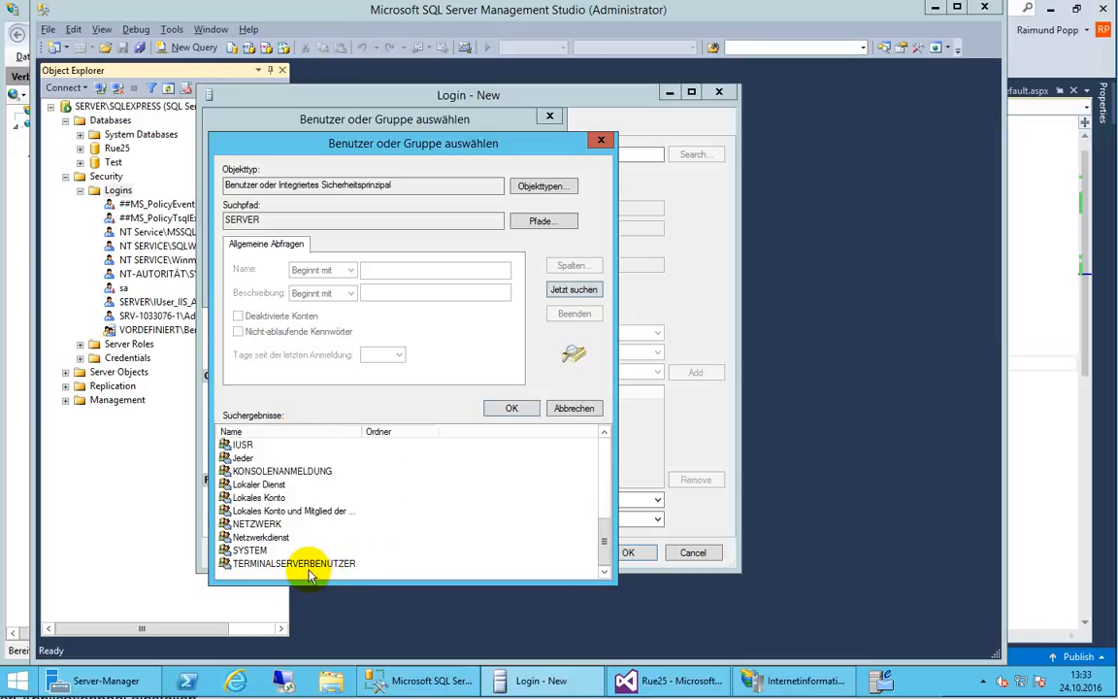
pyautogui.click(260, 536)
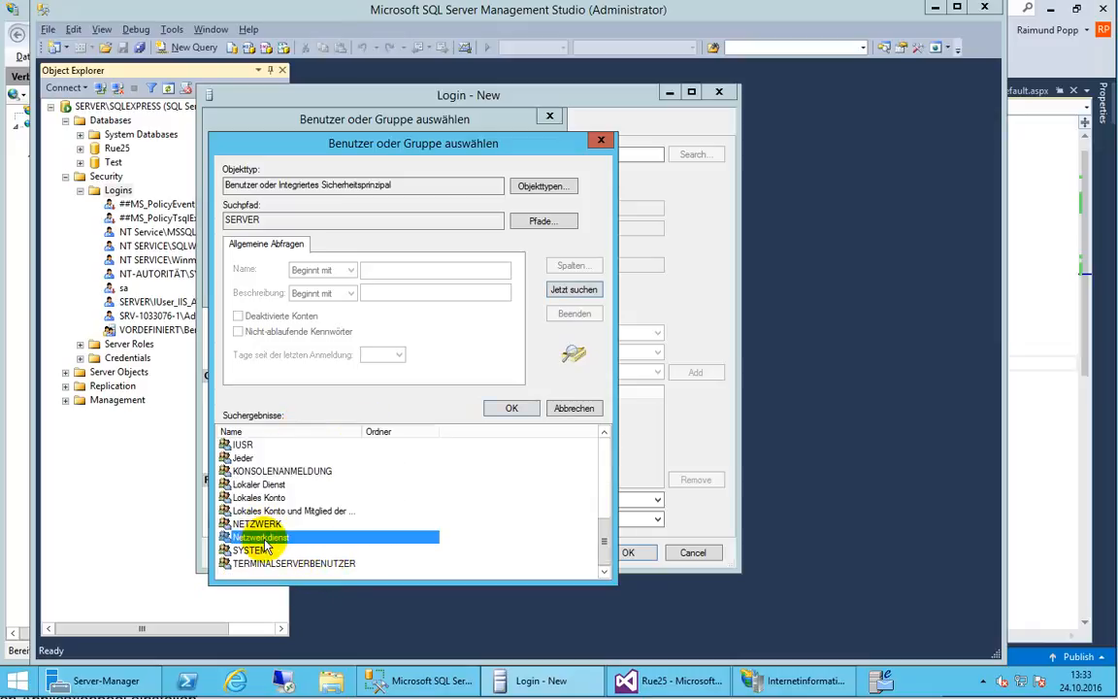
pyautogui.doubleClick(261, 537)
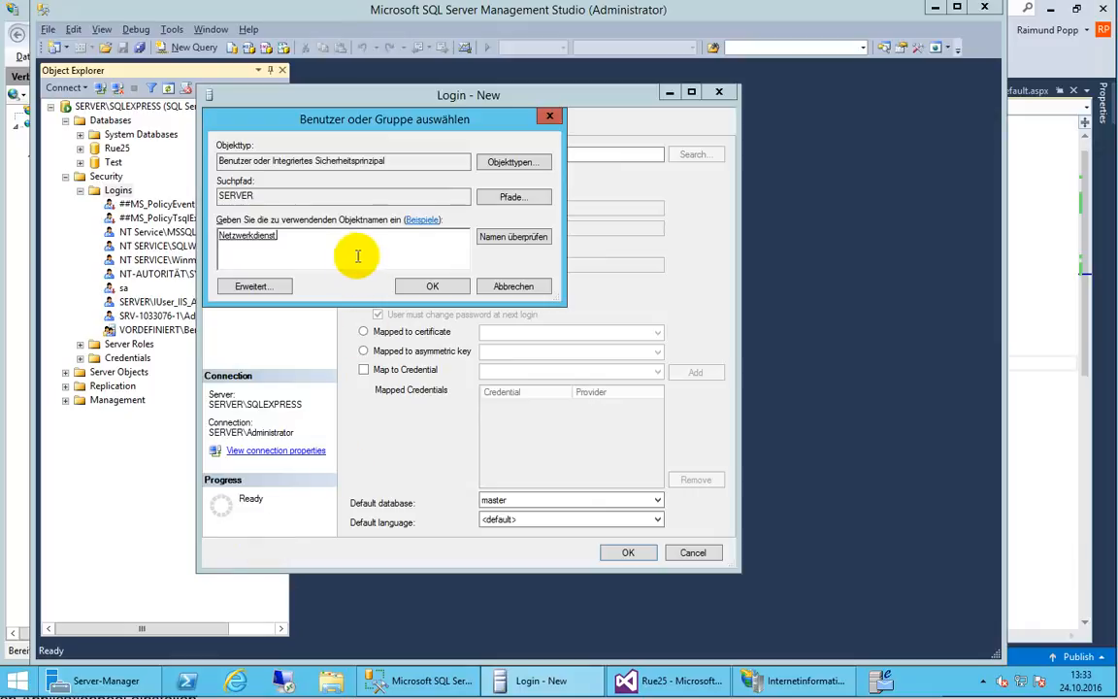
pyautogui.click(432, 286)
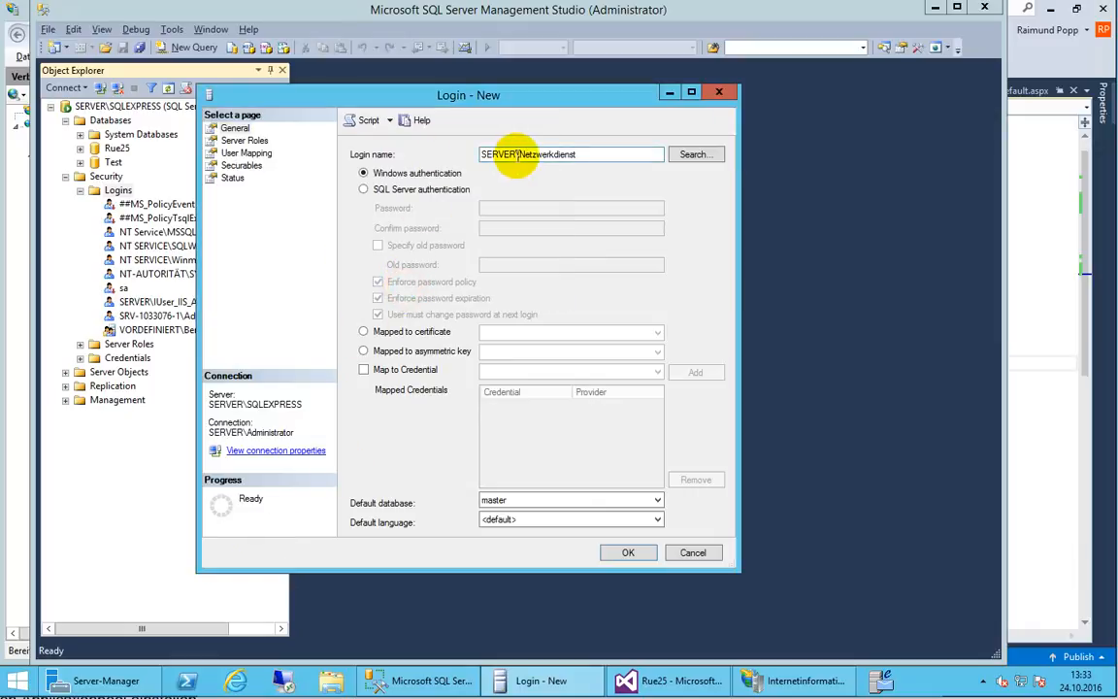
pyautogui.doubleClick(500, 154)
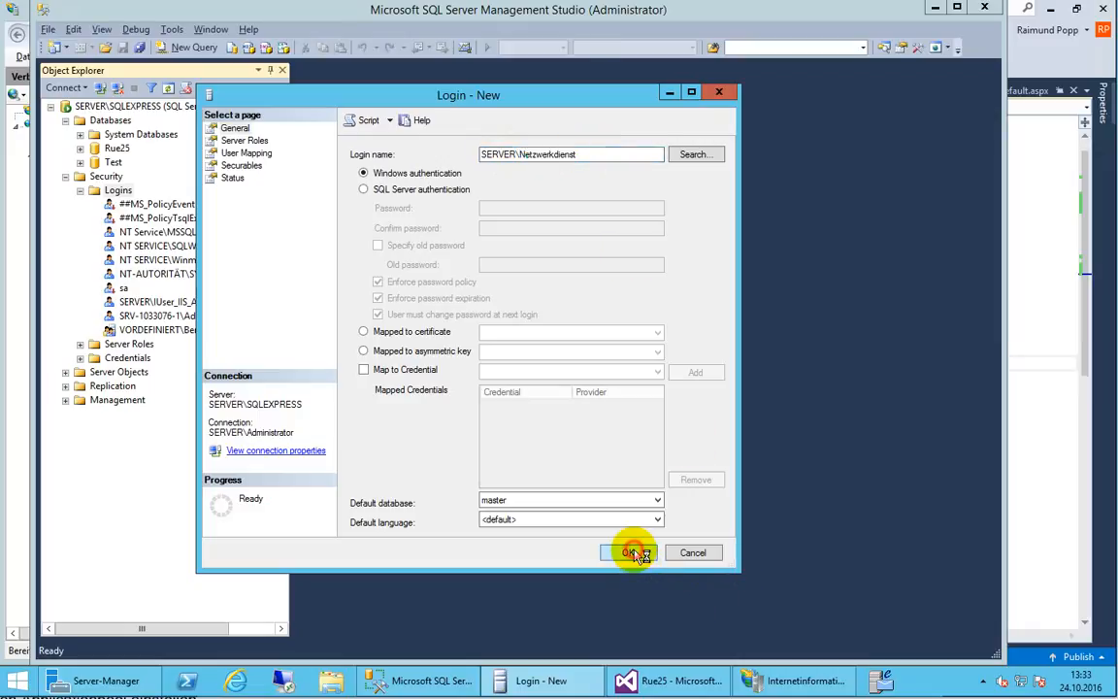
# - Try creating the SERVER\Netzwerkdienst login and dismiss the account-not-found error
pyautogui.click(628, 552)
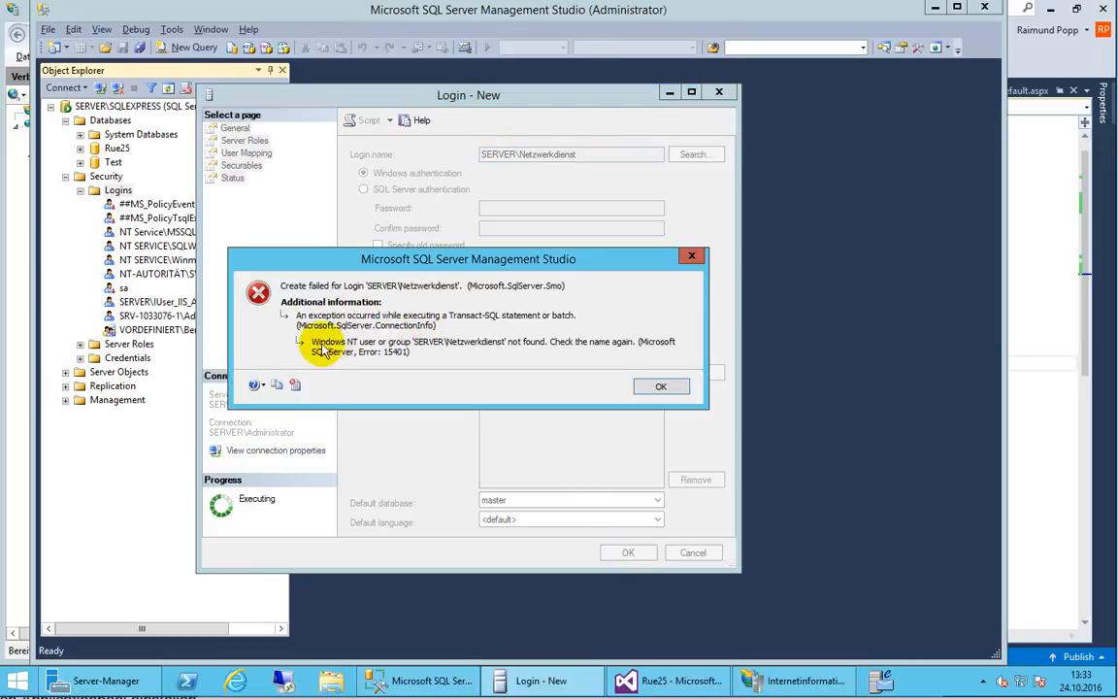
pyautogui.moveTo(367, 285)
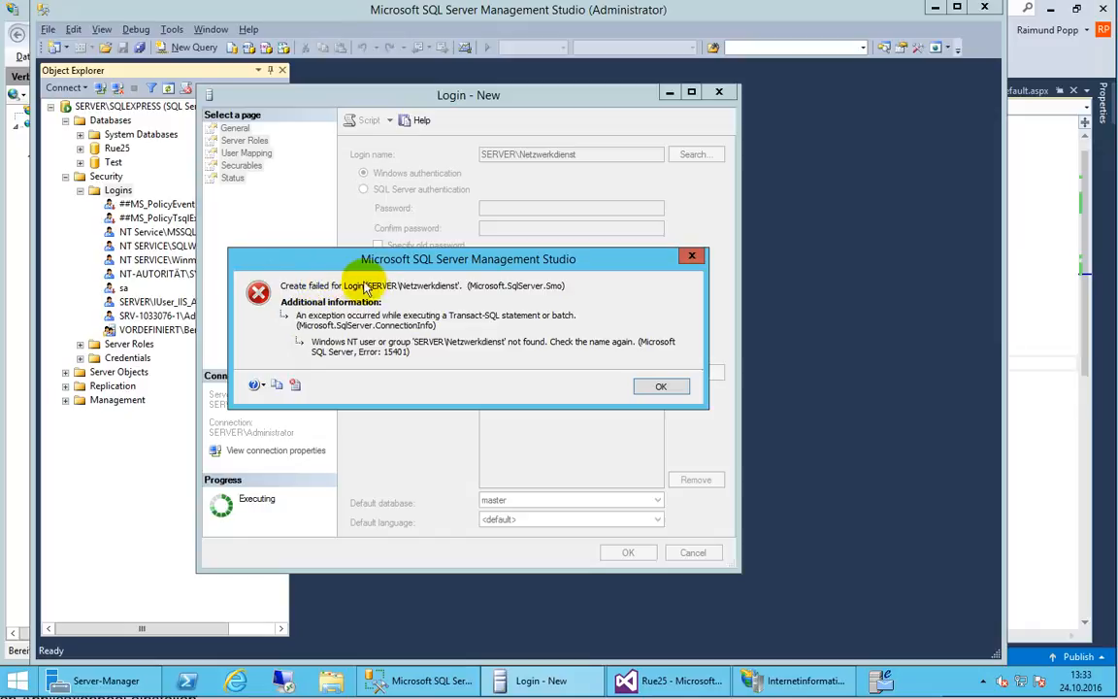
pyautogui.moveTo(376, 294)
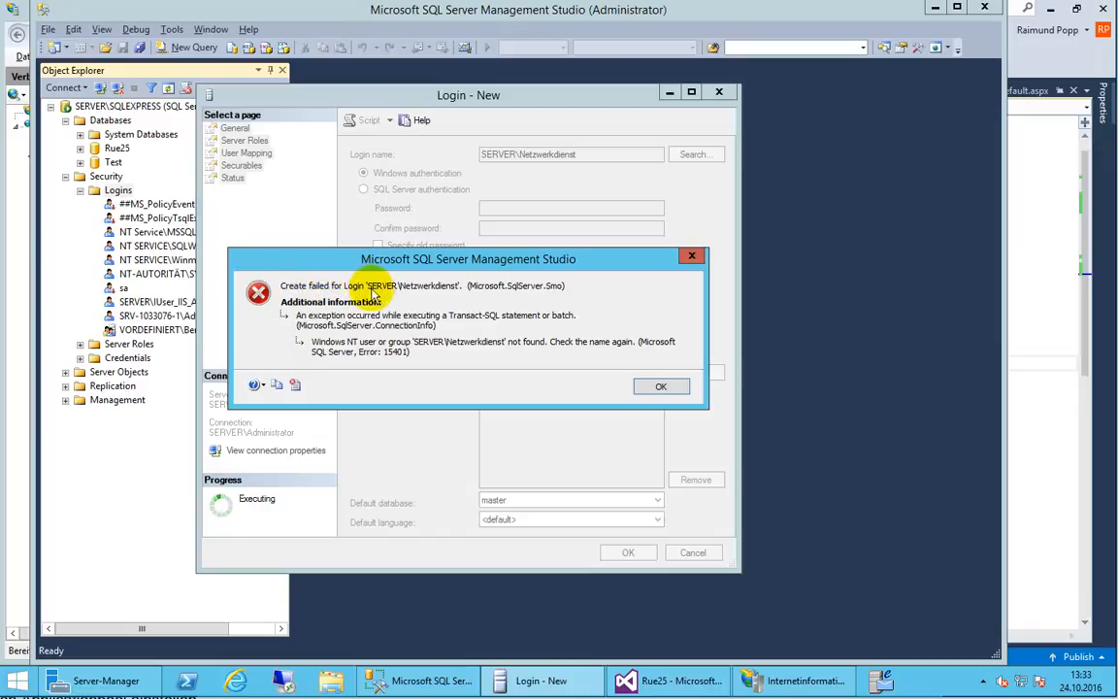
pyautogui.moveTo(422, 291)
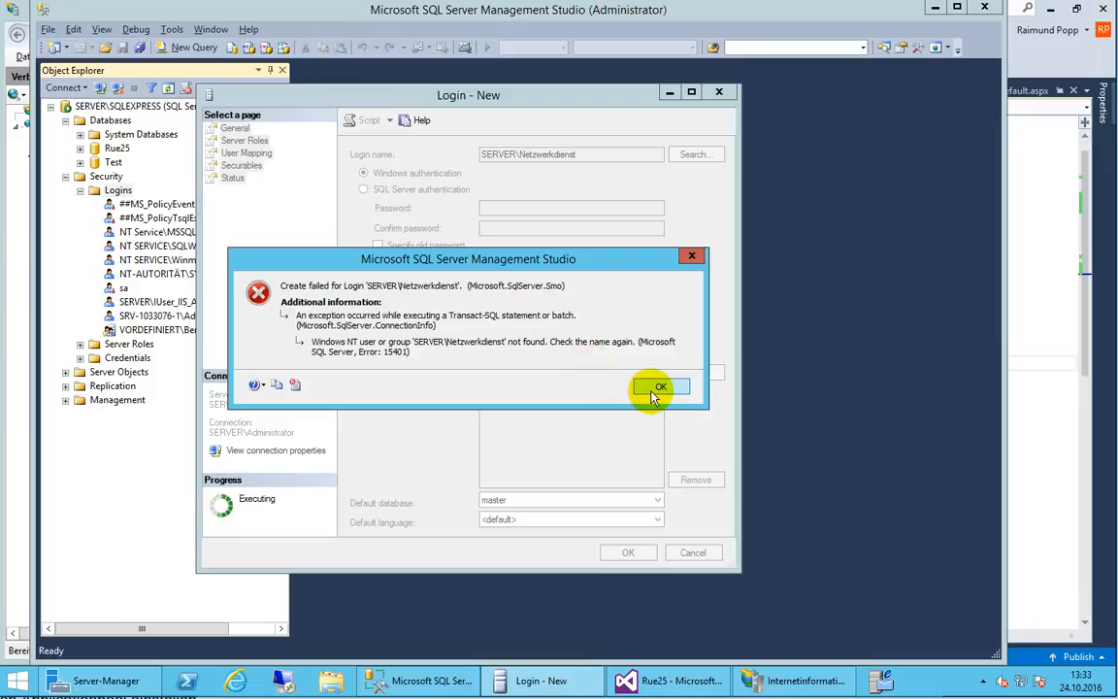
pyautogui.click(660, 386)
pyautogui.write('NT-AUTORITÄT')
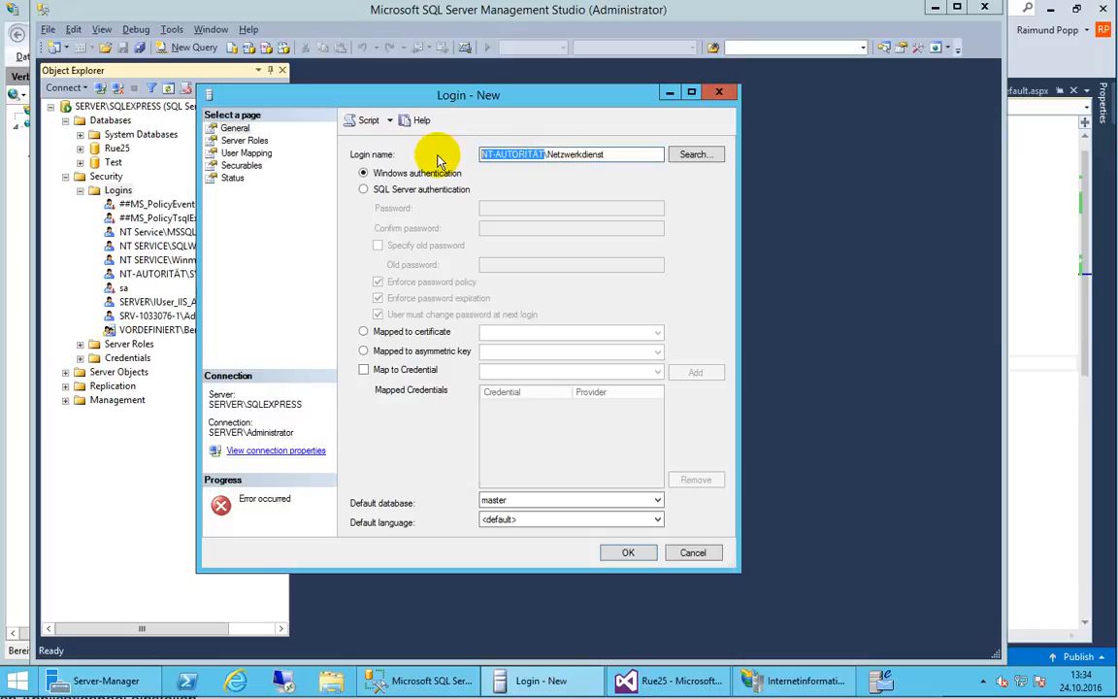
pyautogui.moveTo(524, 228)
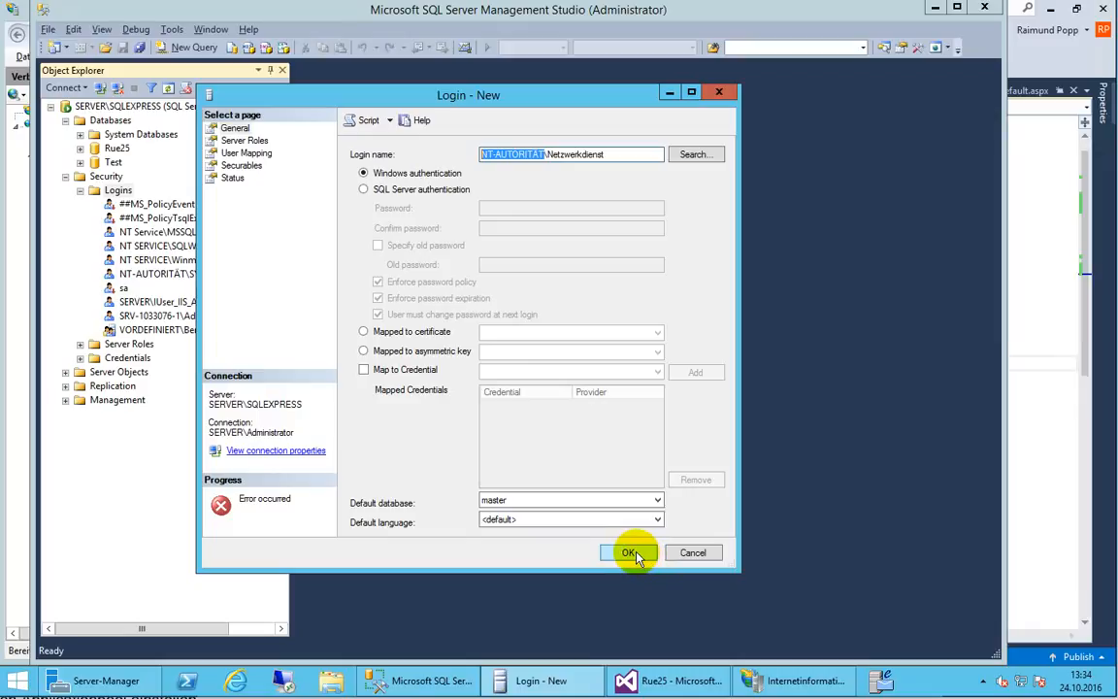
# - Create the NT-AUTORITÄT\Netzwerkdienst login and select it among the server's logins
pyautogui.click(629, 552)
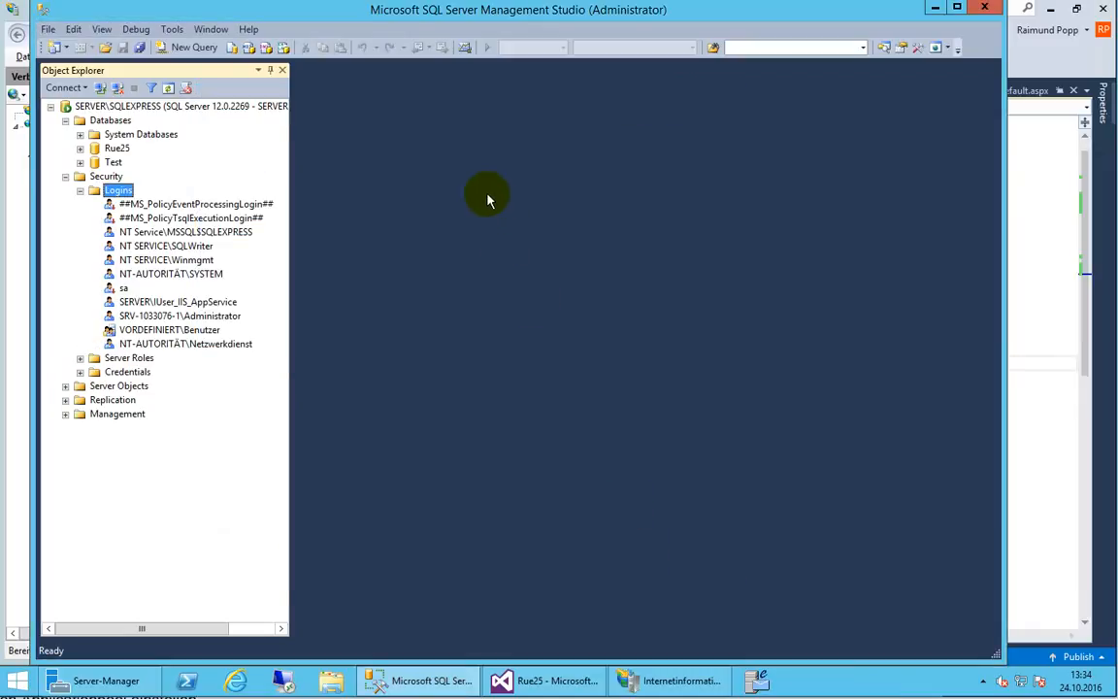
pyautogui.click(186, 344)
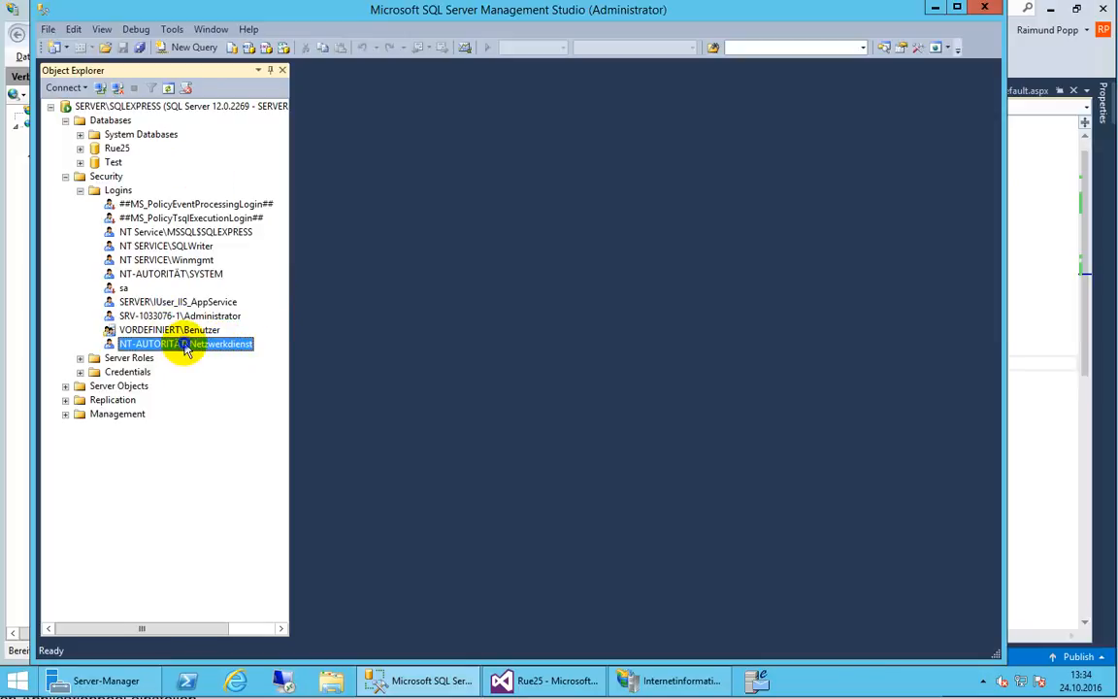
# - Map the Netzwerkdienst login to Rue25 with db_owner, keeping Test mapped, and save
pyautogui.rightClick(185, 343)
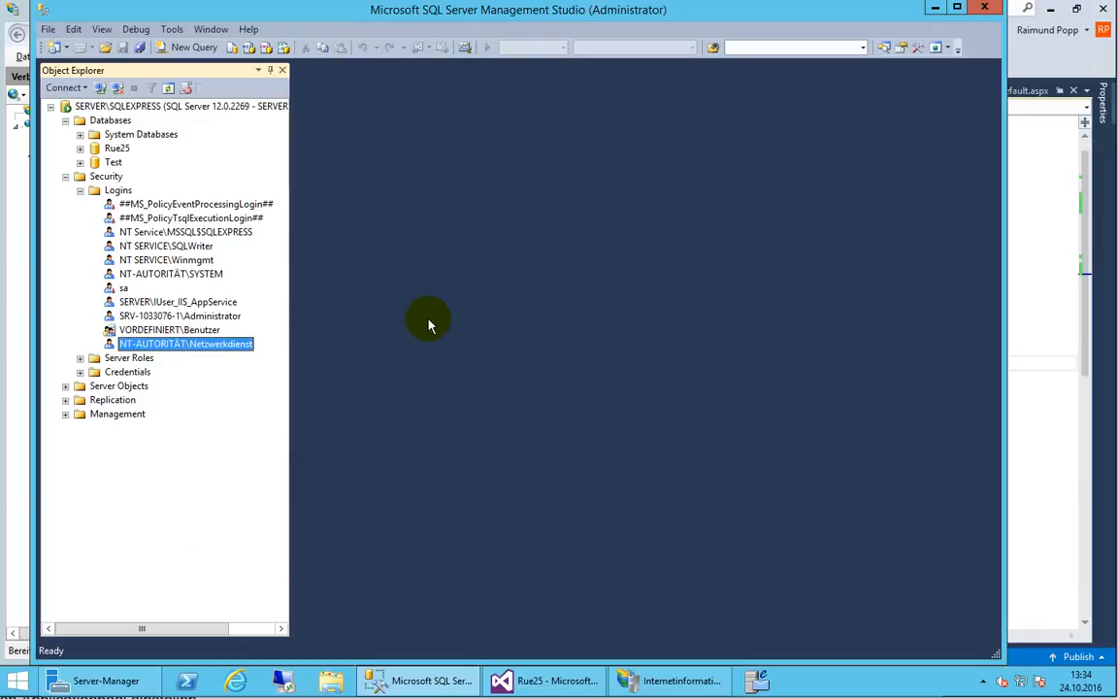
pyautogui.doubleClick(184, 343)
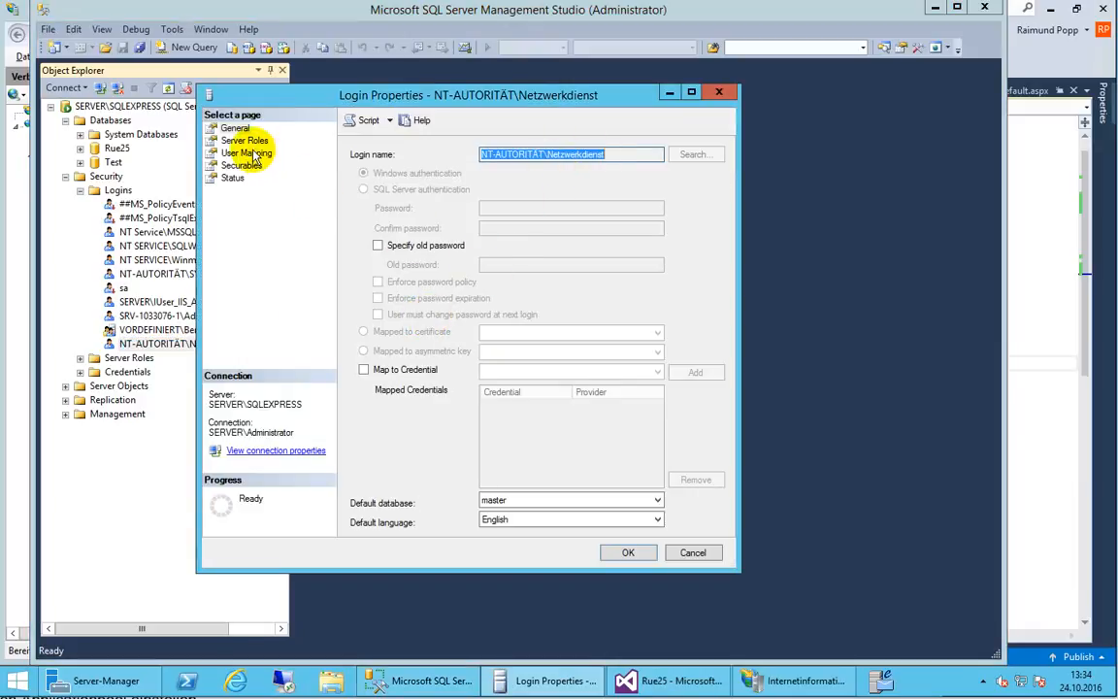
pyautogui.click(249, 153)
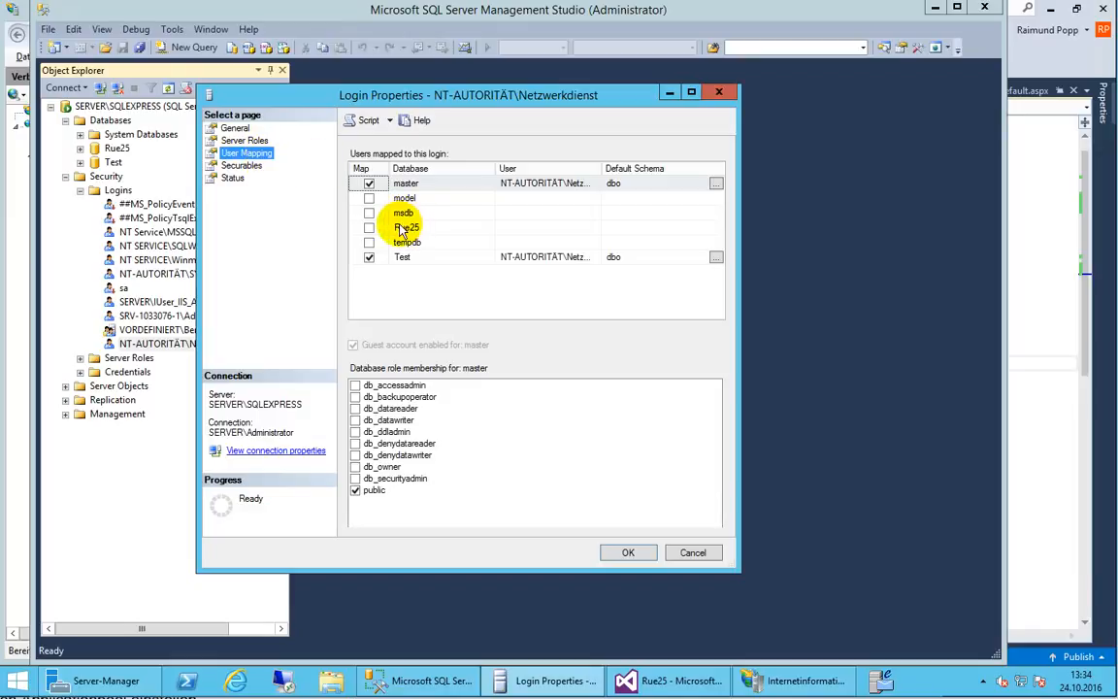
pyautogui.click(369, 227)
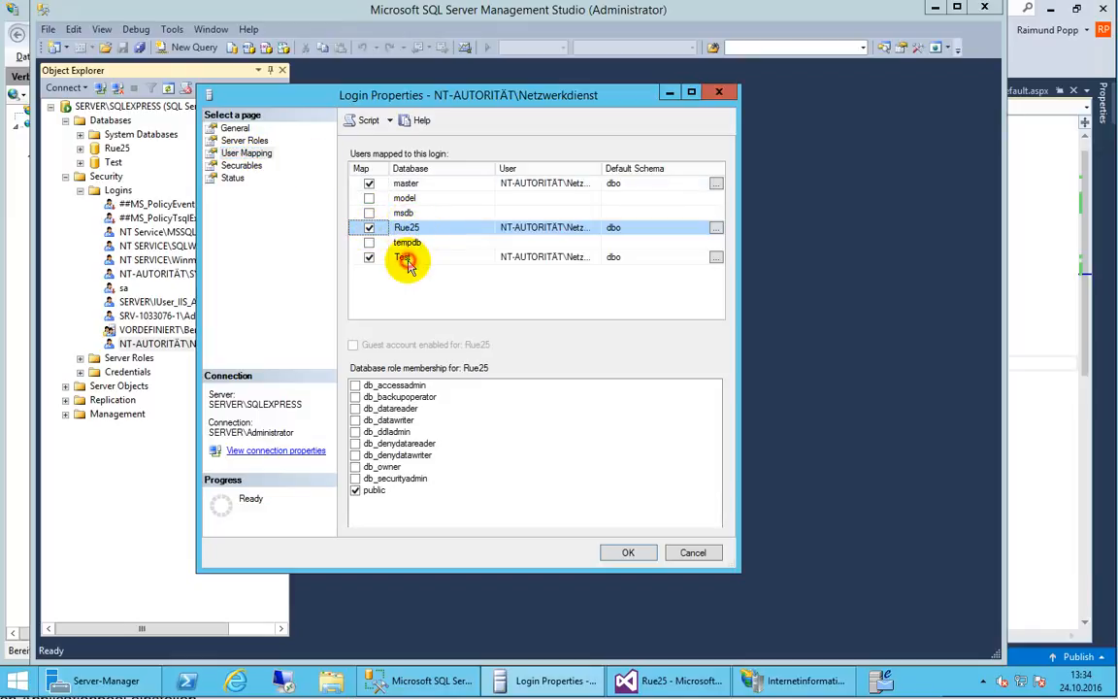
pyautogui.click(407, 227)
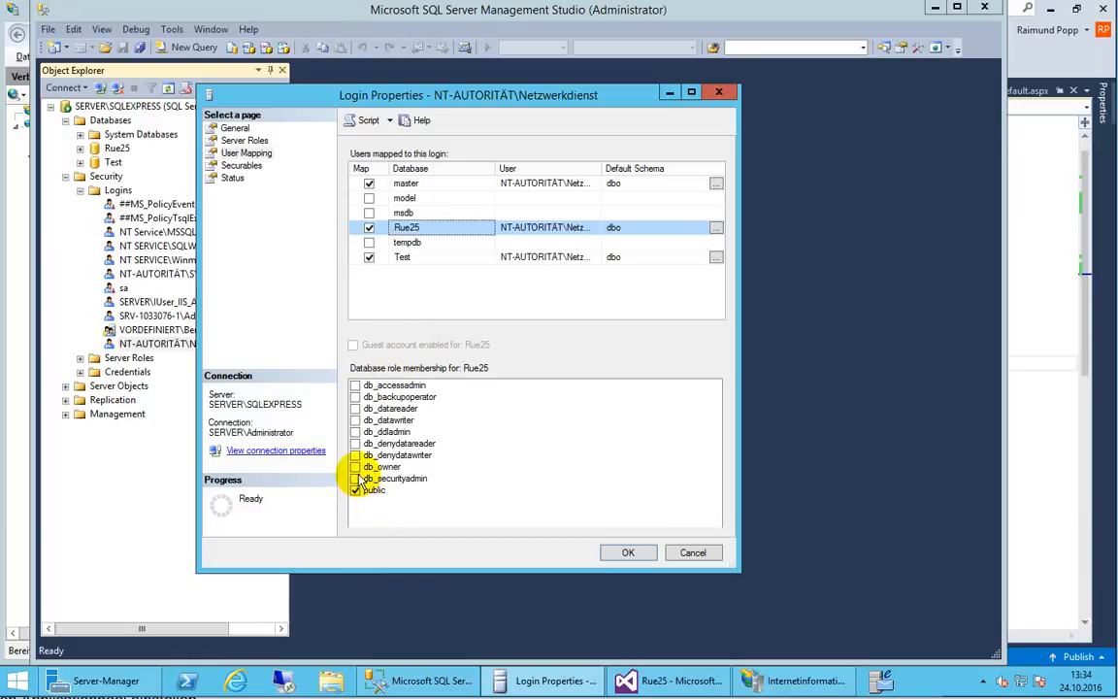
pyautogui.click(402, 256)
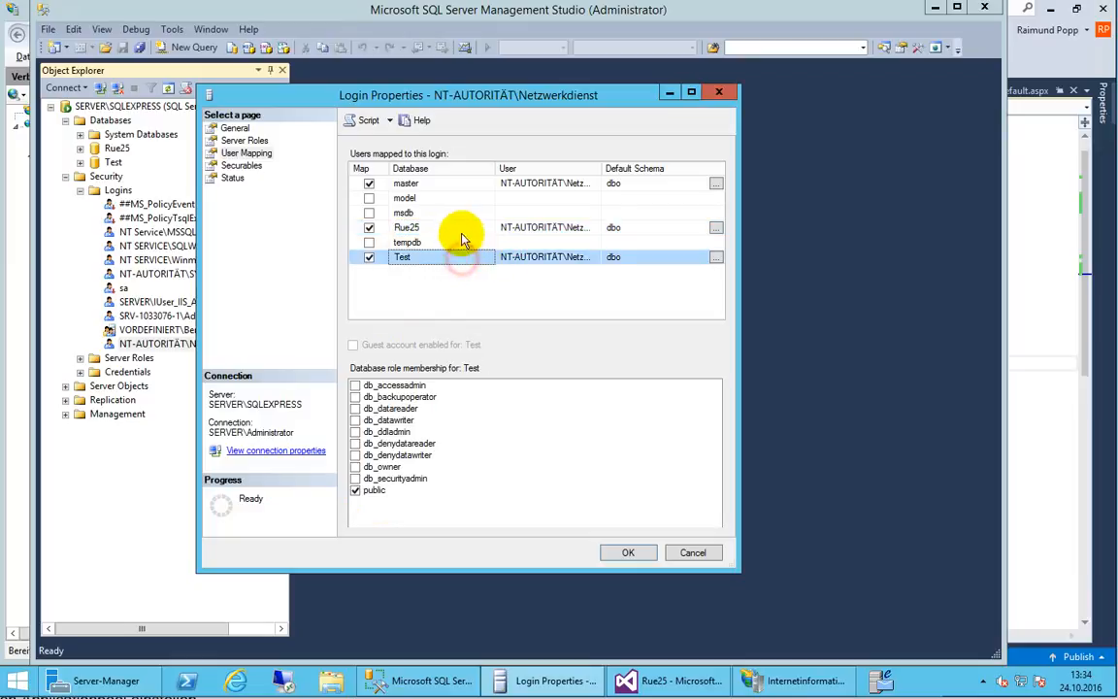
pyautogui.click(407, 227)
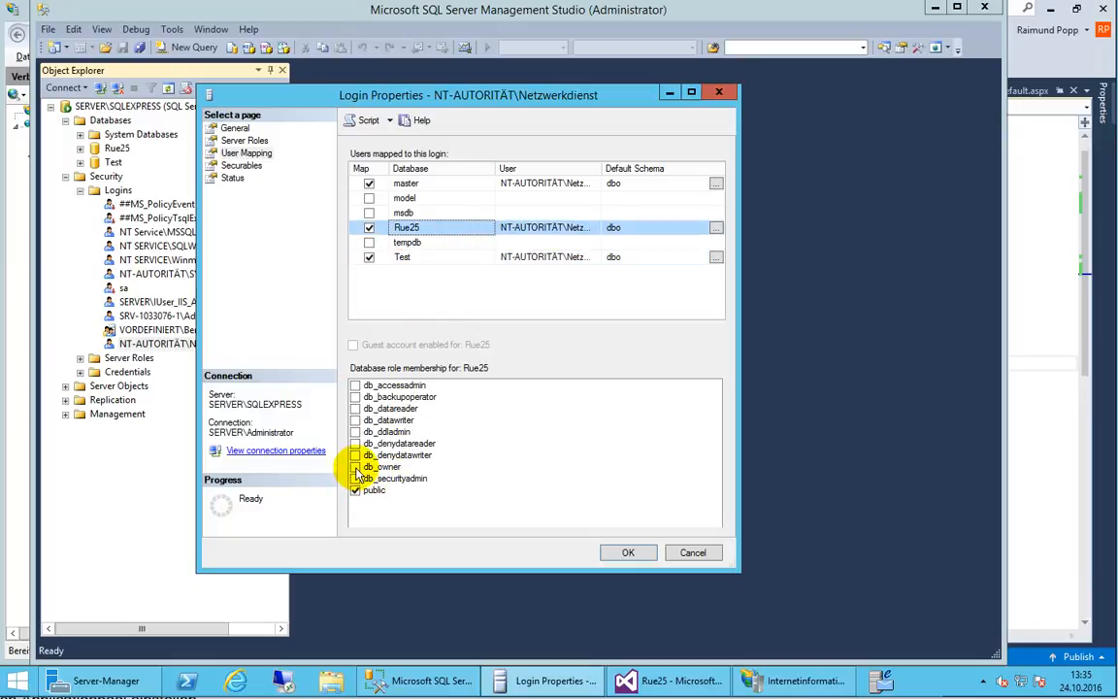
pyautogui.click(356, 465)
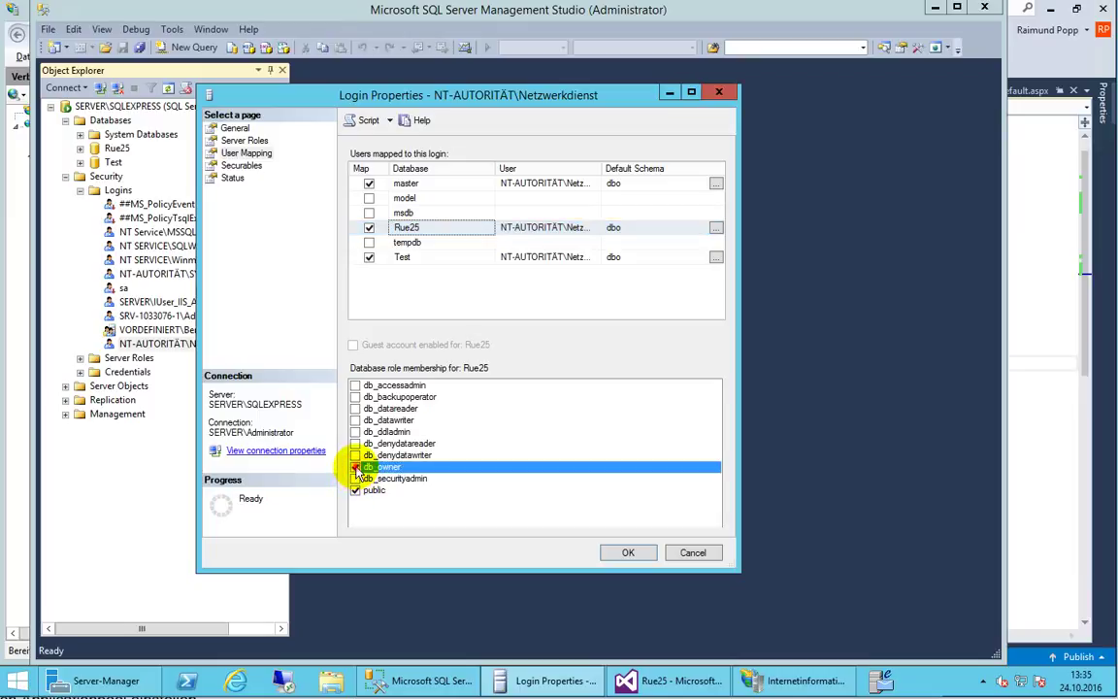
pyautogui.click(356, 466)
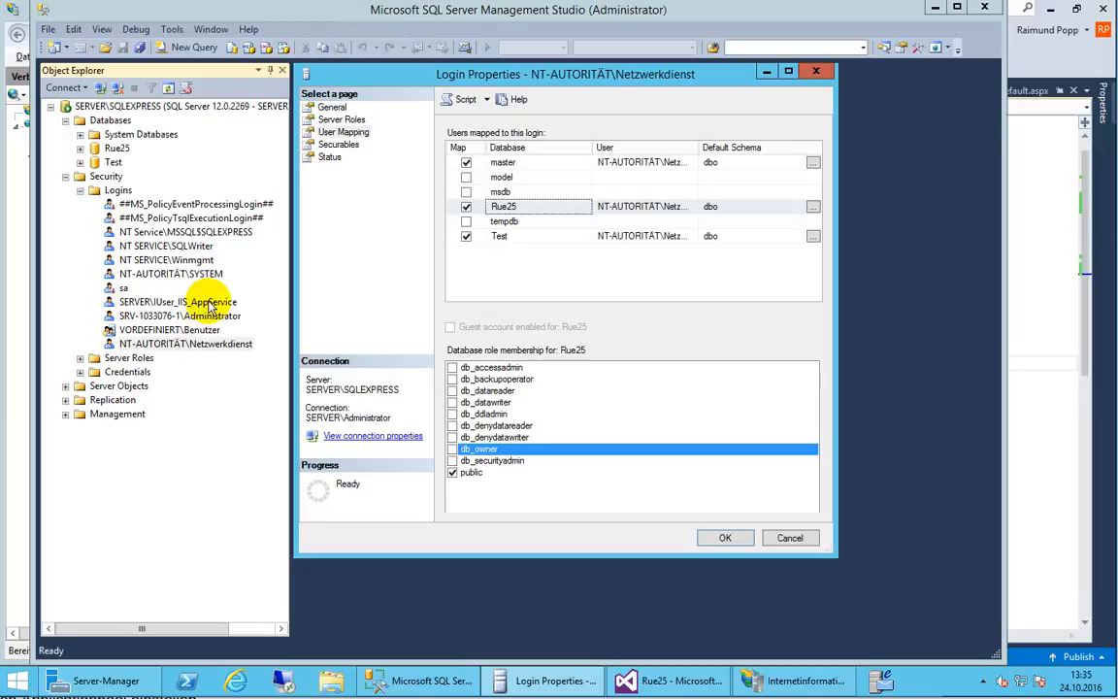
pyautogui.moveTo(217, 306)
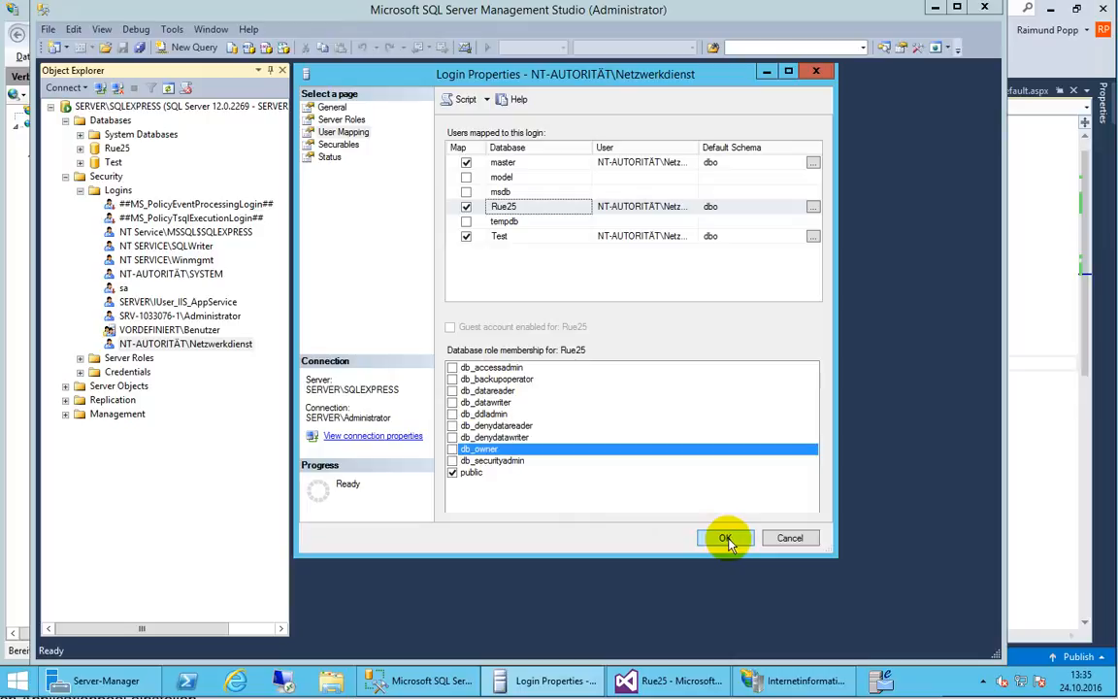
pyautogui.click(725, 537)
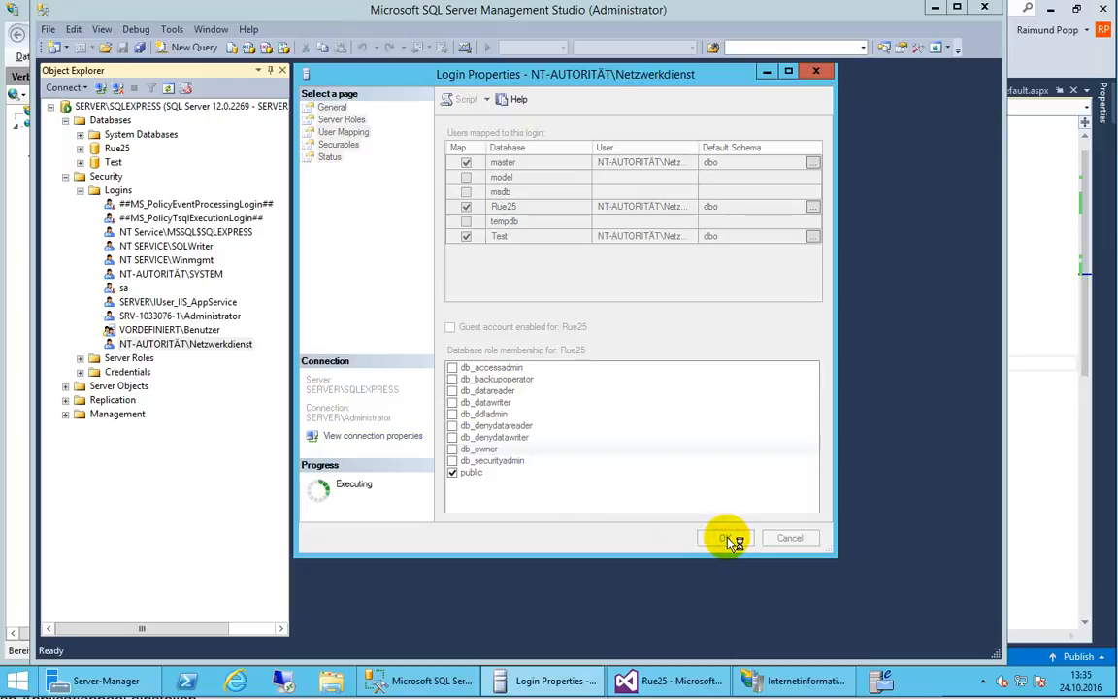
pyautogui.click(723, 538)
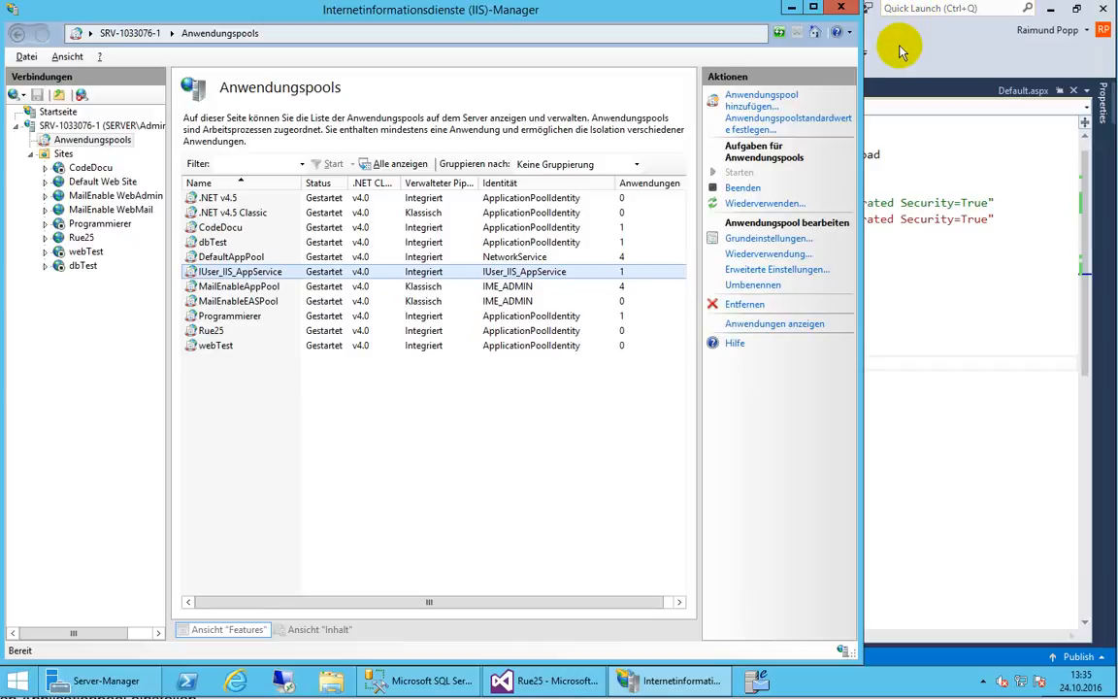
# - Switch from IIS Manager's application pools to the Chrome browser
pyautogui.click(532, 680)
pyautogui.write('codedocu.com/db')
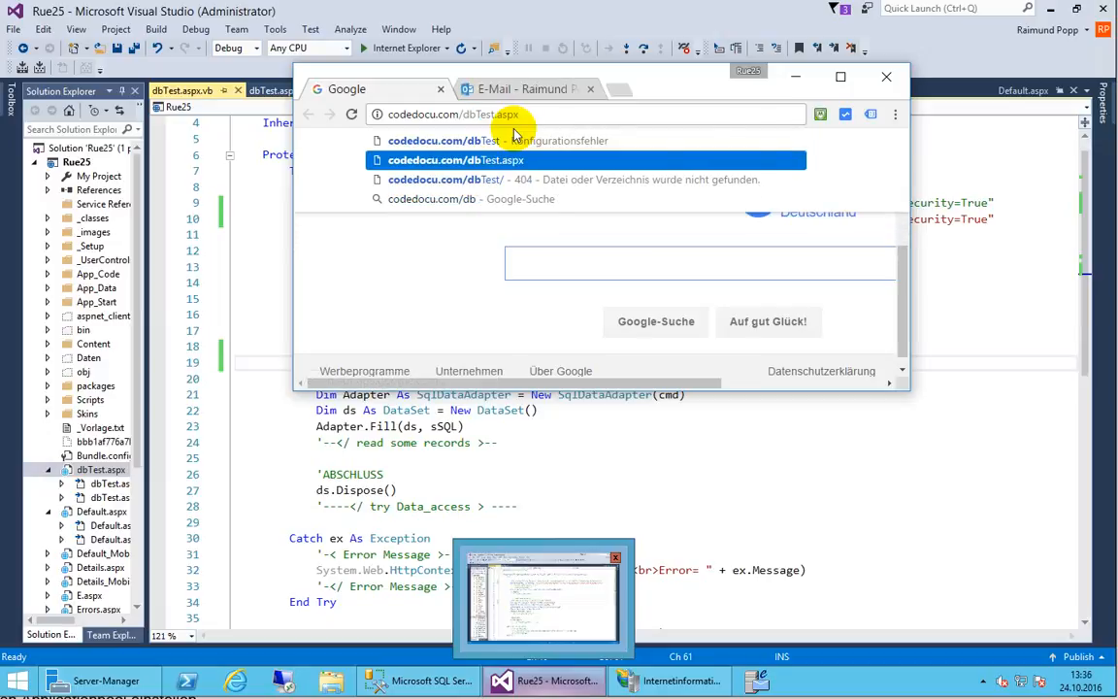
# - Load the codedocu.com/dbTest.aspx suggestion from Chrome's address bar
pyautogui.click(453, 159)
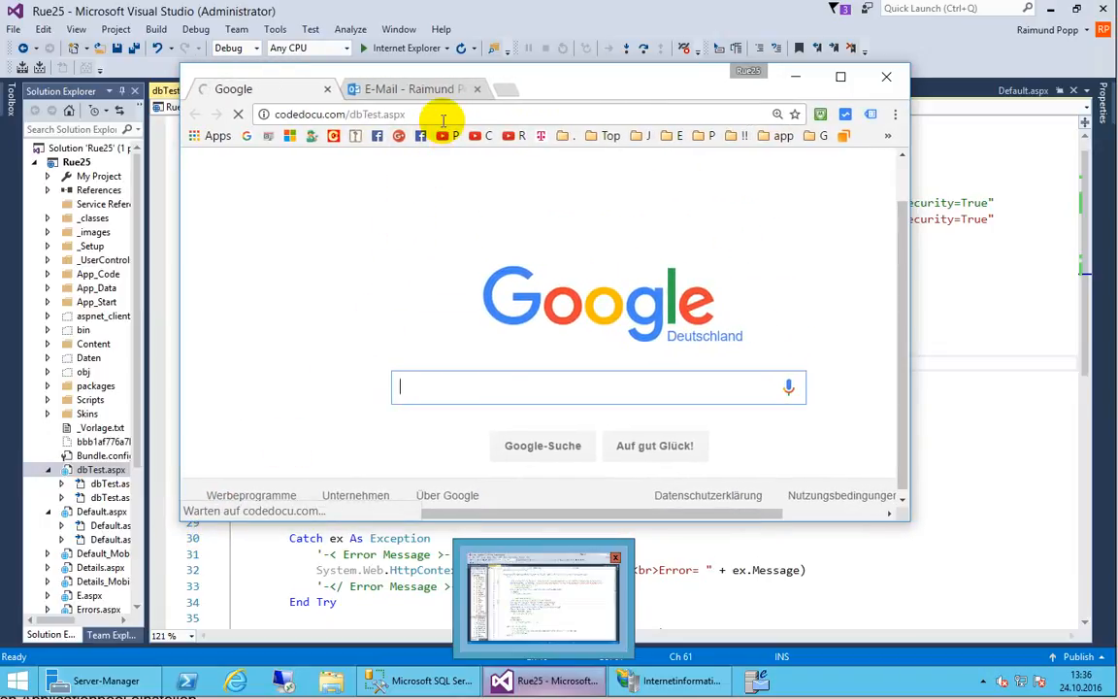
pyautogui.moveTo(413, 323)
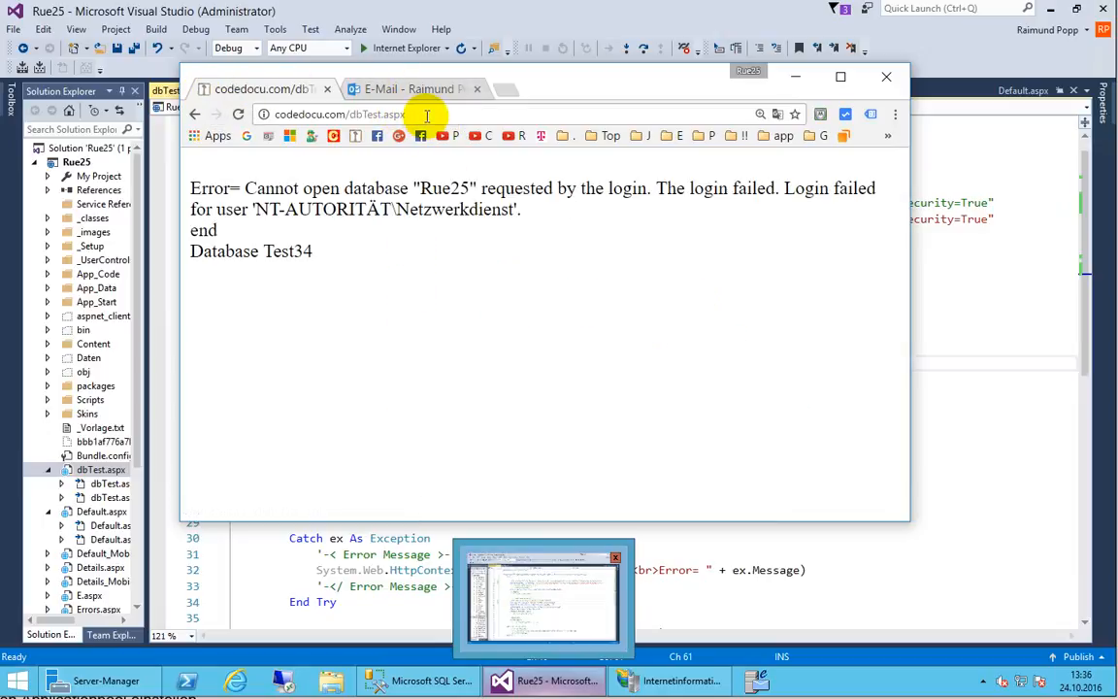
pyautogui.moveTo(348, 537)
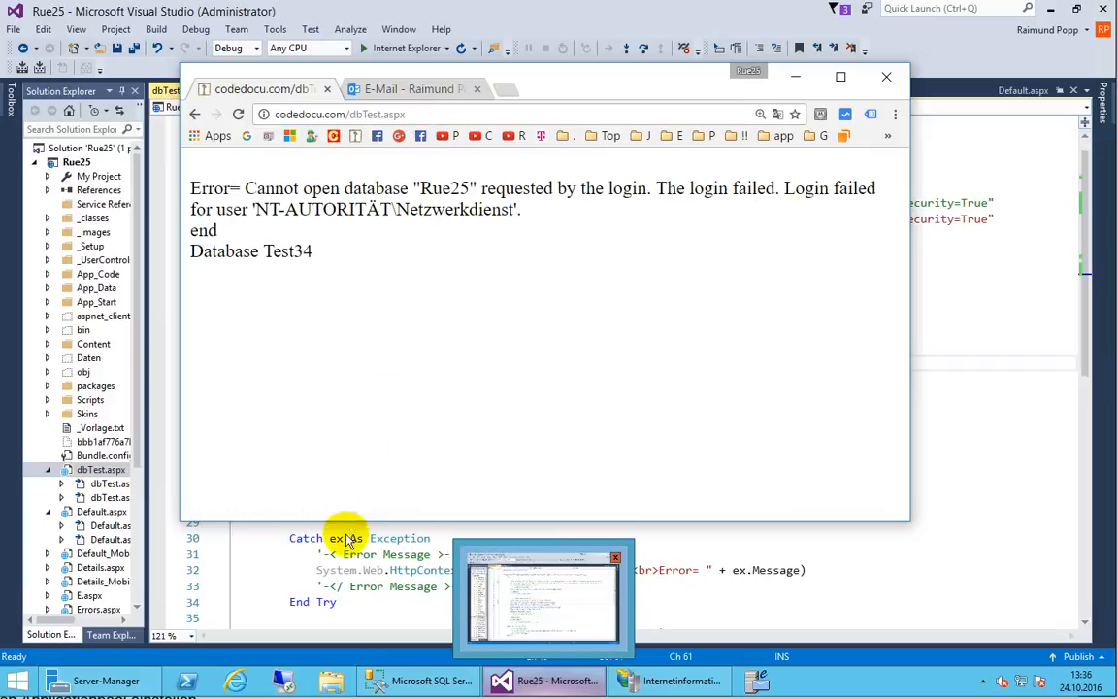
pyautogui.moveTo(337, 541)
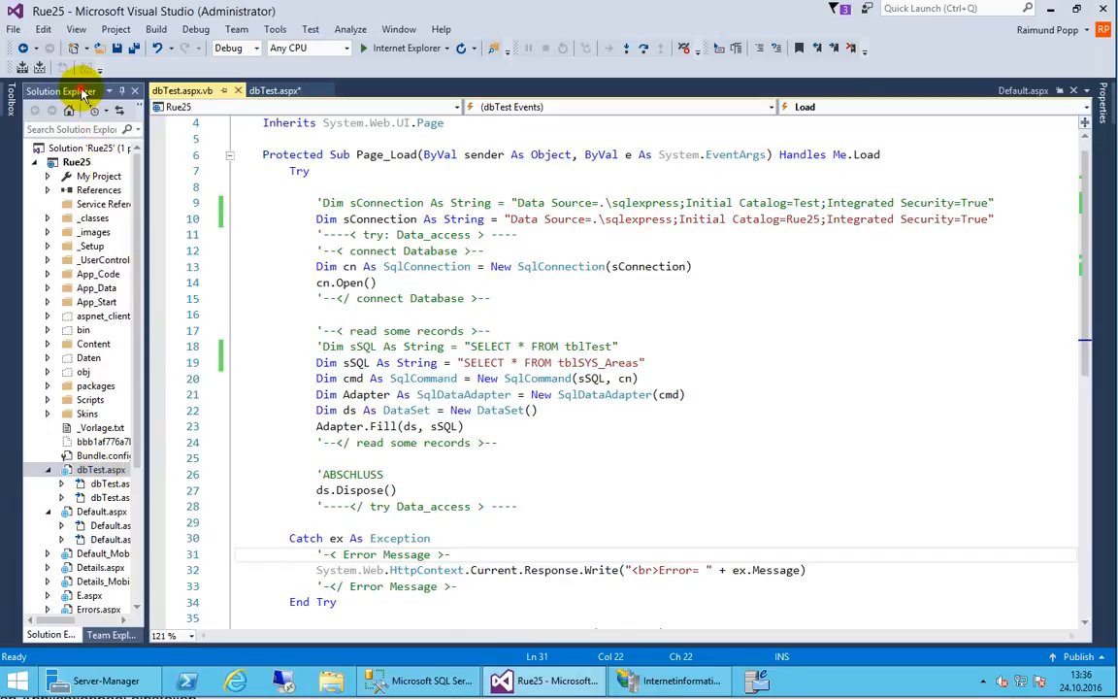
# - Bring SQL Server Management Studio back in front of Visual Studio
pyautogui.click(98, 469)
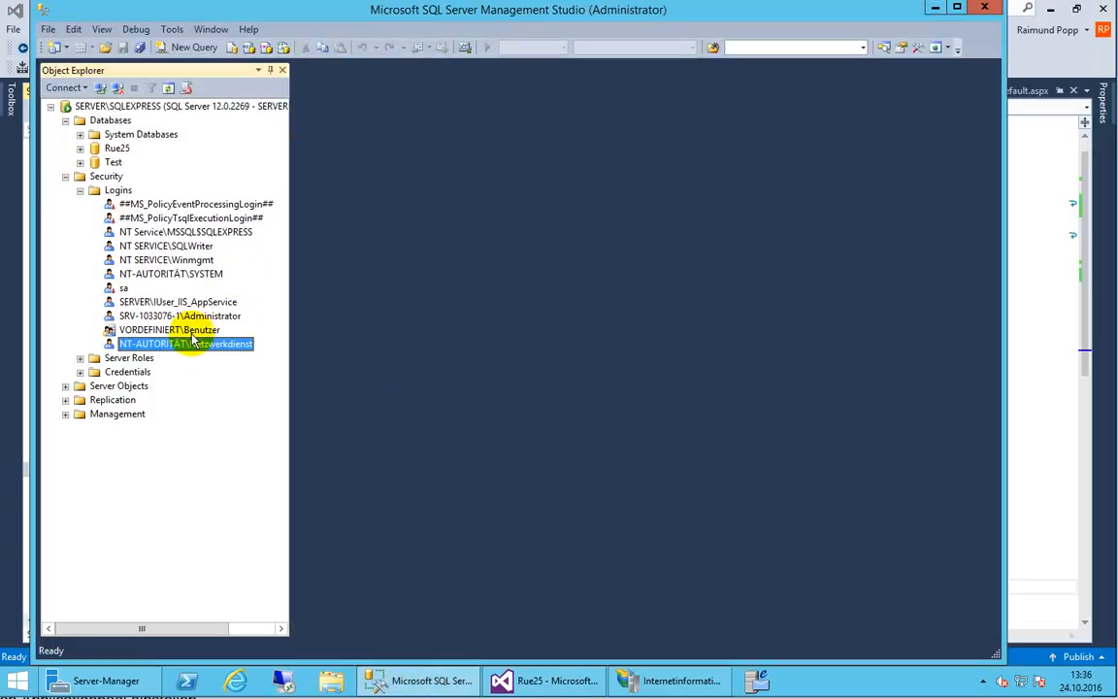
pyautogui.moveTo(200, 352)
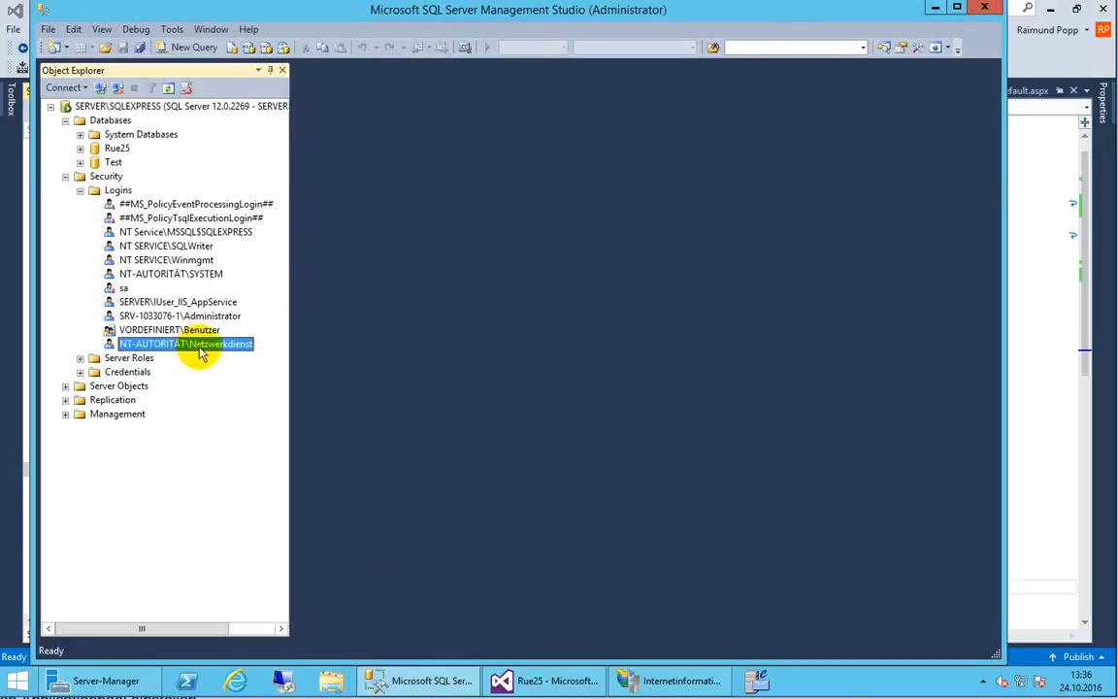
# - Reopen Netzwerkdienst's properties, remap Rue25 with db_owner and db_securityadmin, and save
pyautogui.doubleClick(186, 344)
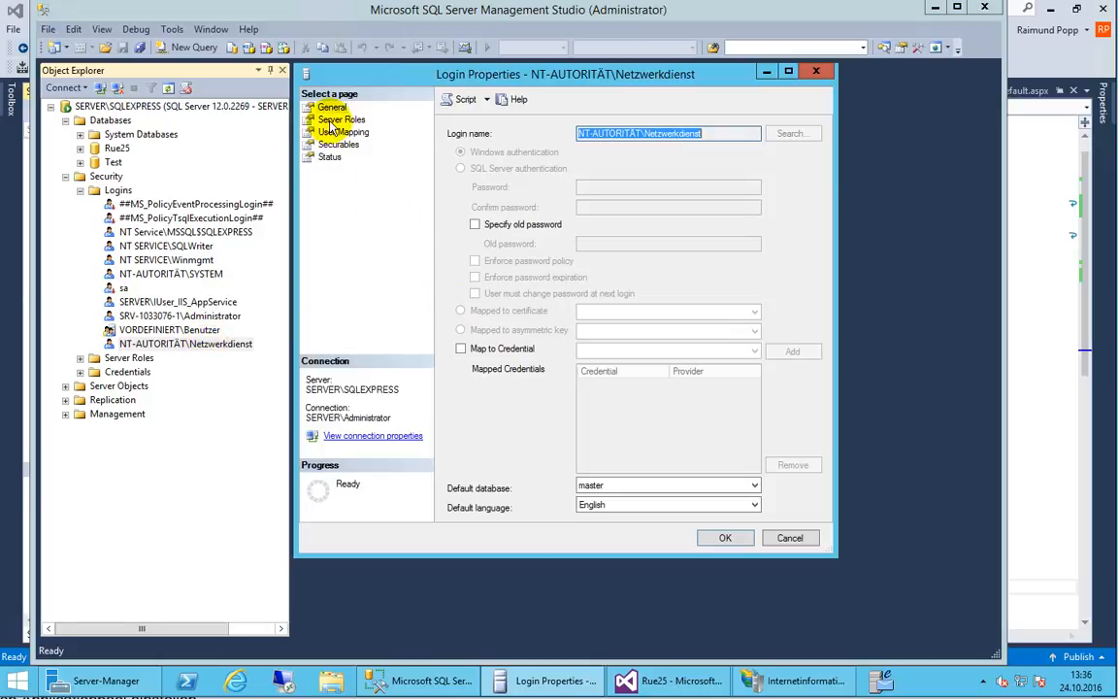
pyautogui.click(340, 119)
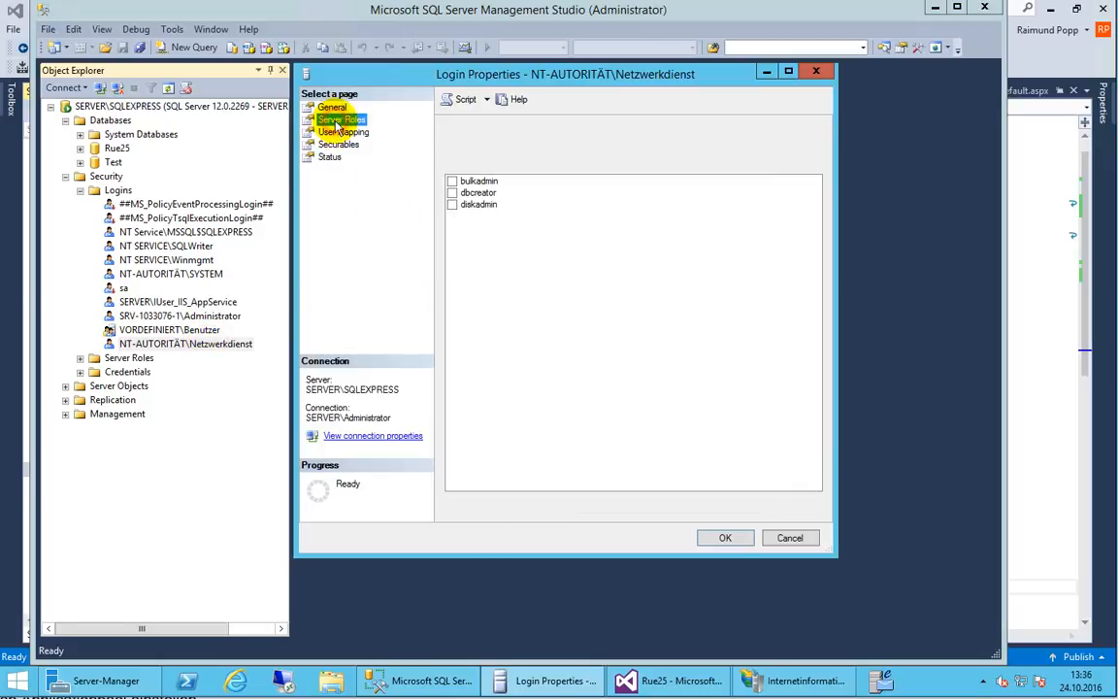
pyautogui.click(339, 120)
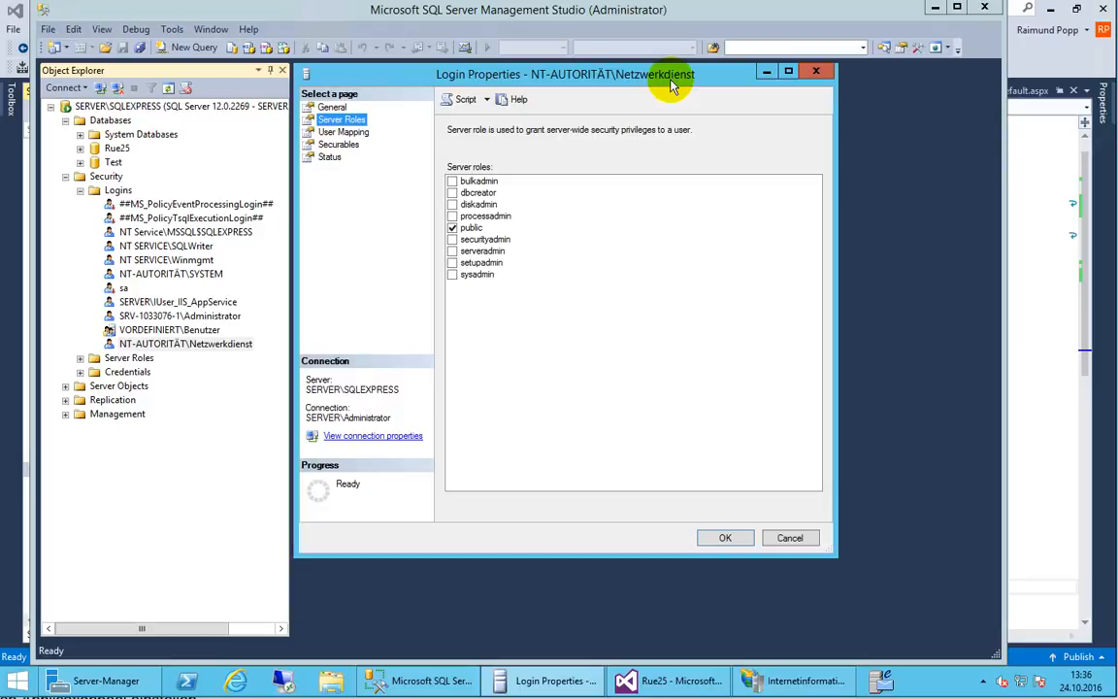
pyautogui.click(341, 131)
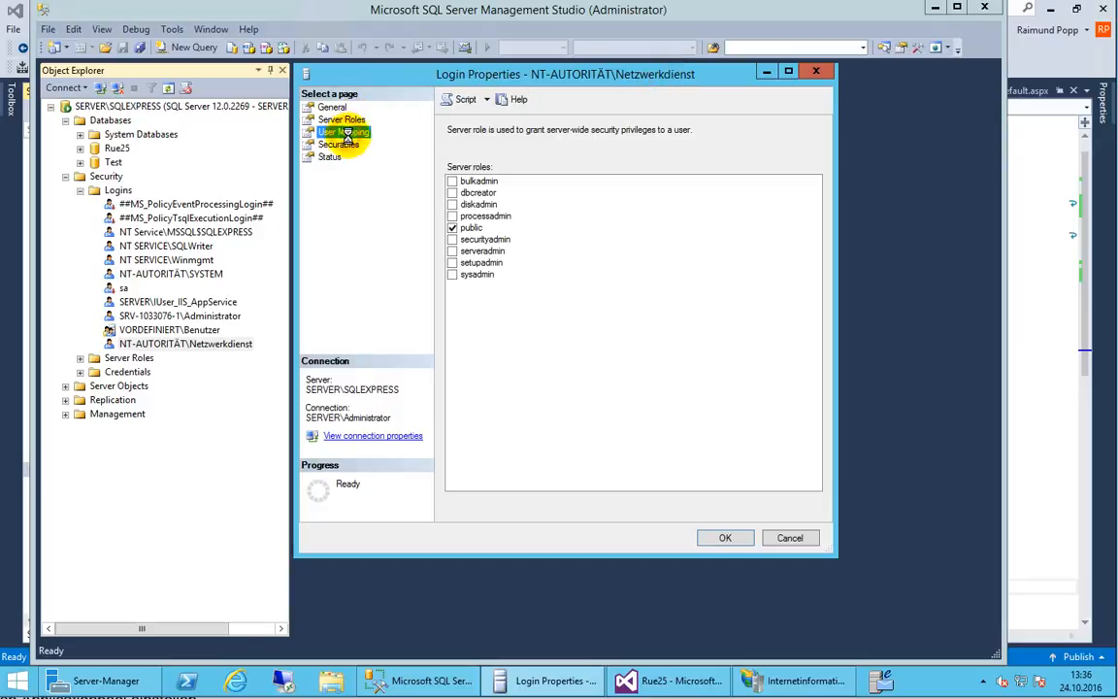
pyautogui.click(340, 131)
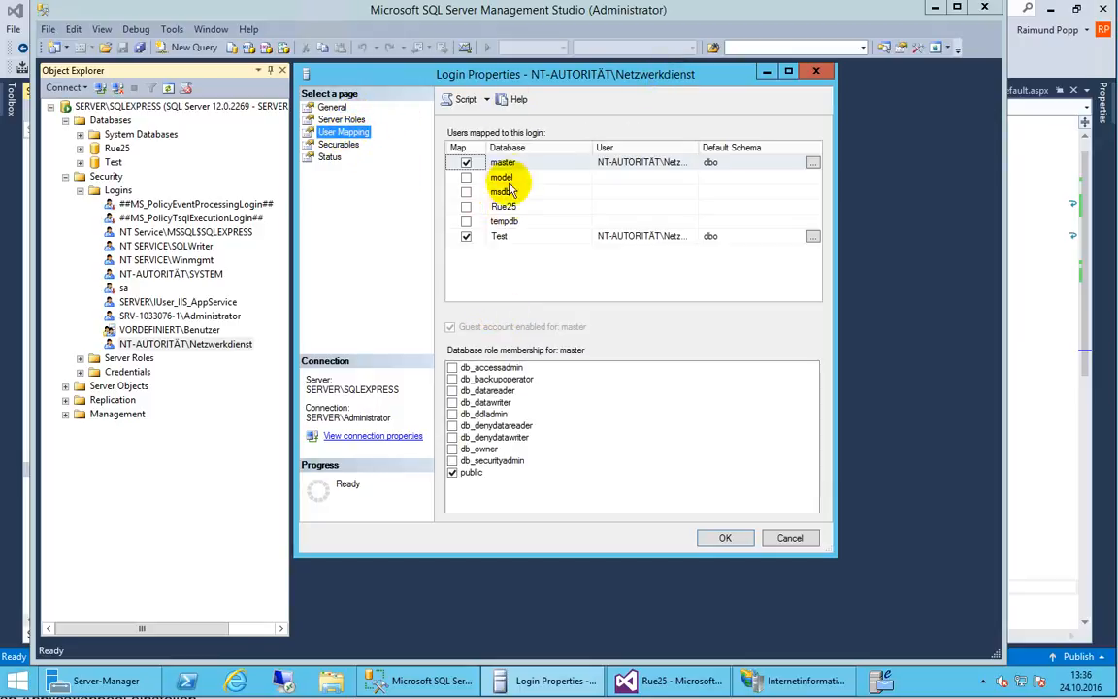
pyautogui.click(503, 206)
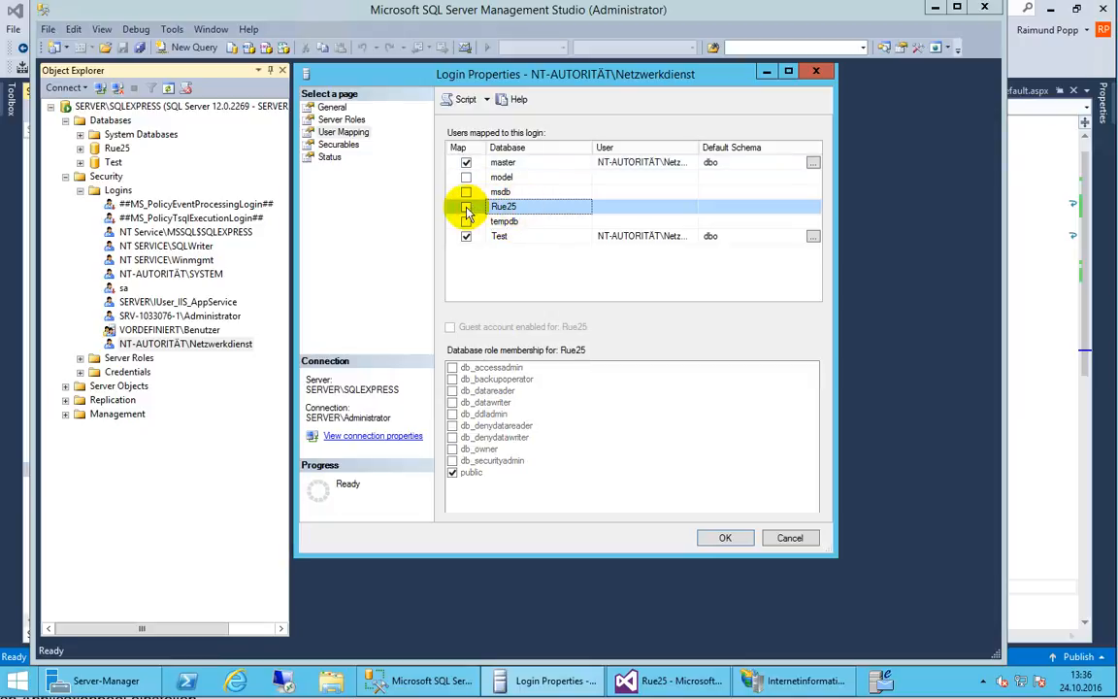
pyautogui.click(466, 206)
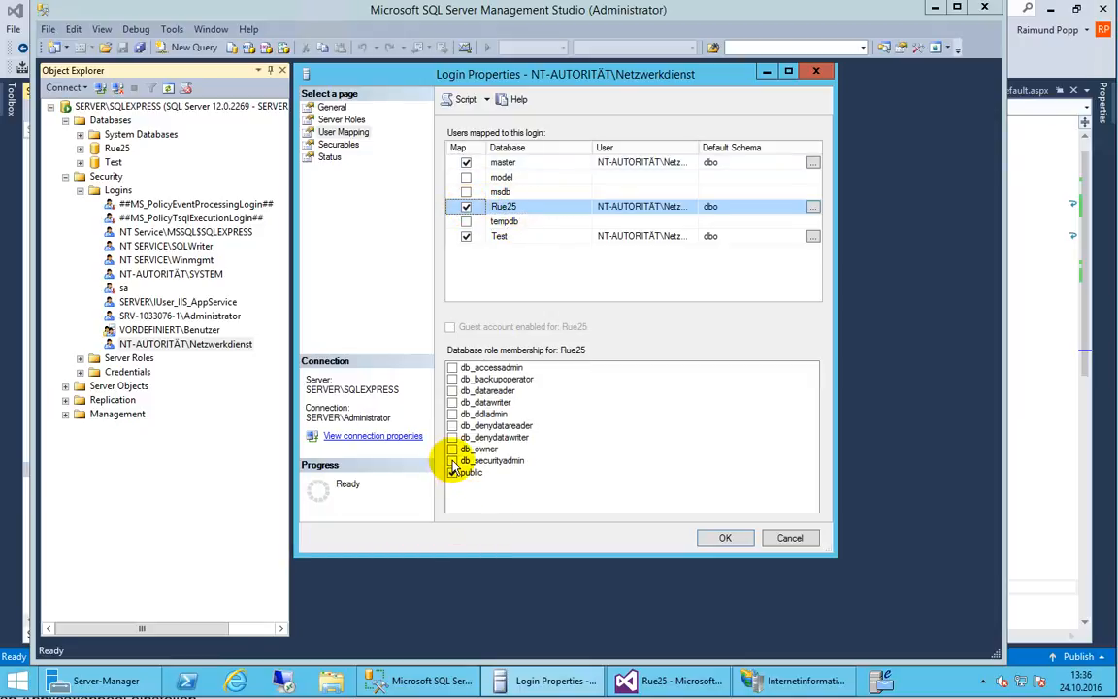
pyautogui.click(724, 538)
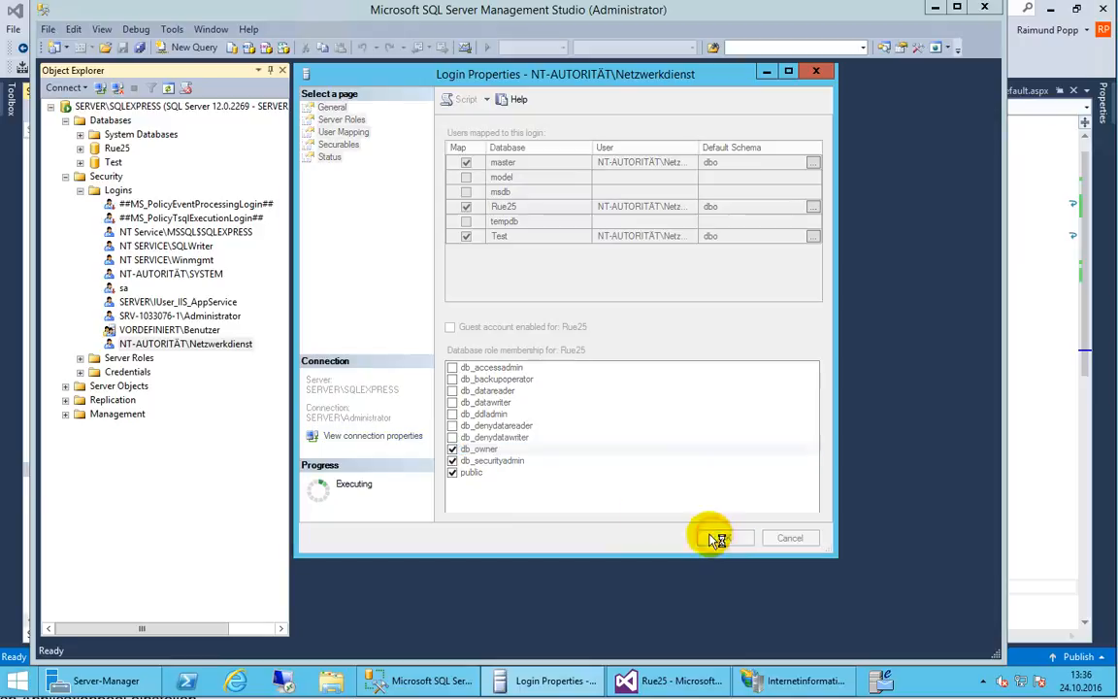
pyautogui.click(711, 537)
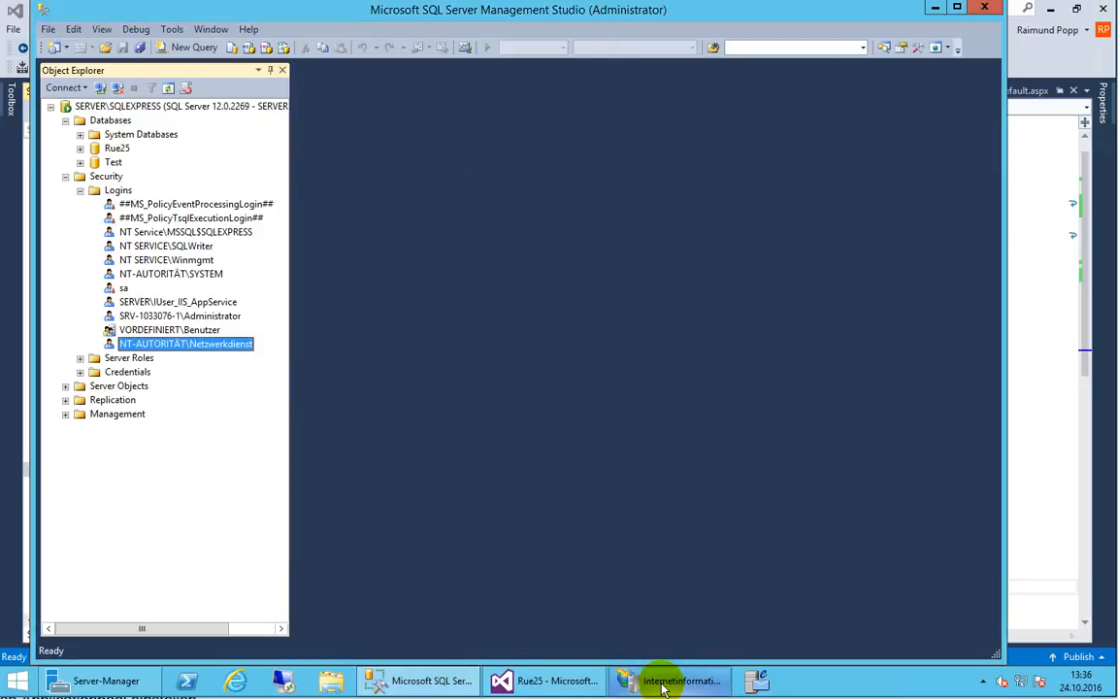
# - Switch to Chrome to see dbTest.aspx showing 'end' and 'Database Test34'
pyautogui.click(681, 680)
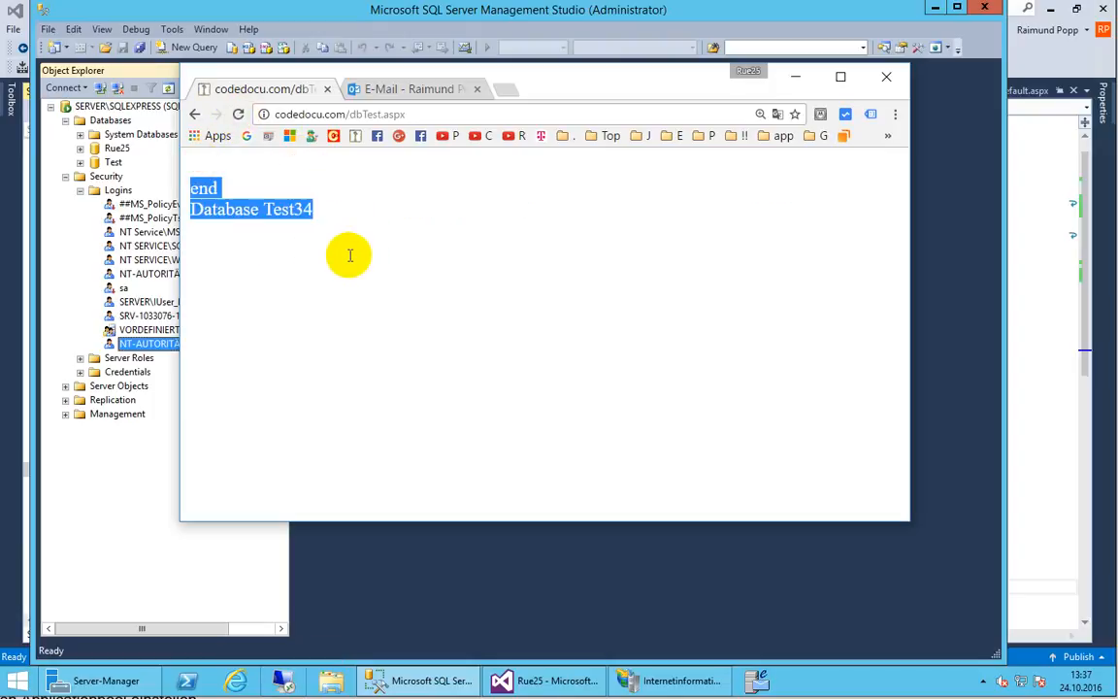
pyautogui.moveTo(783, 135)
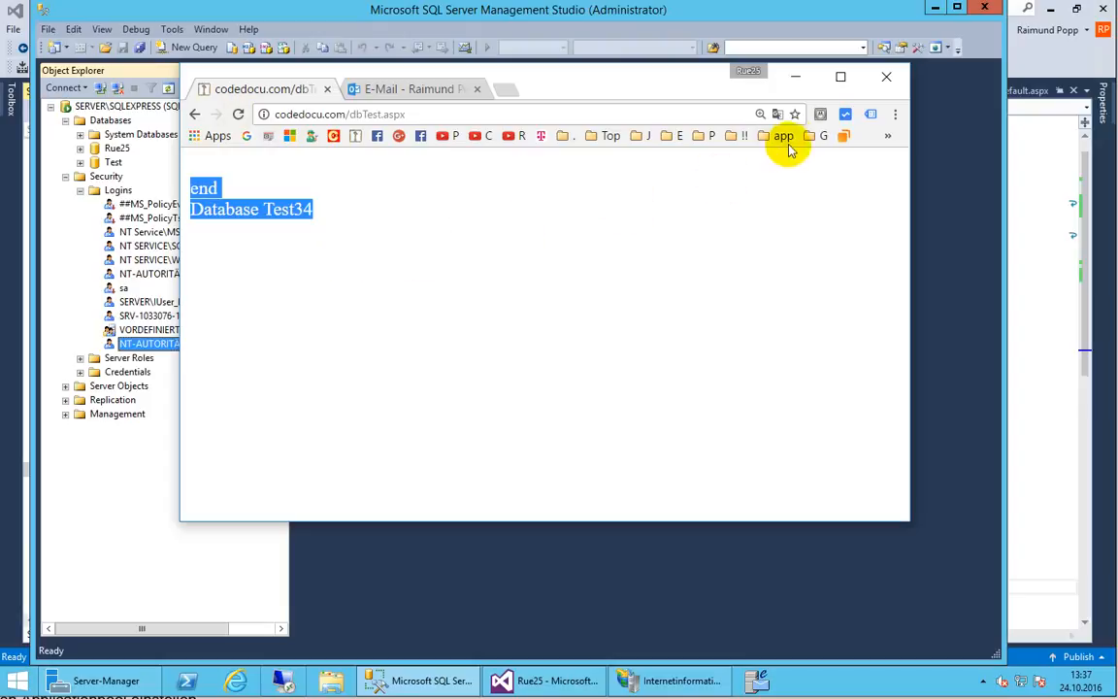
pyautogui.moveTo(820, 115)
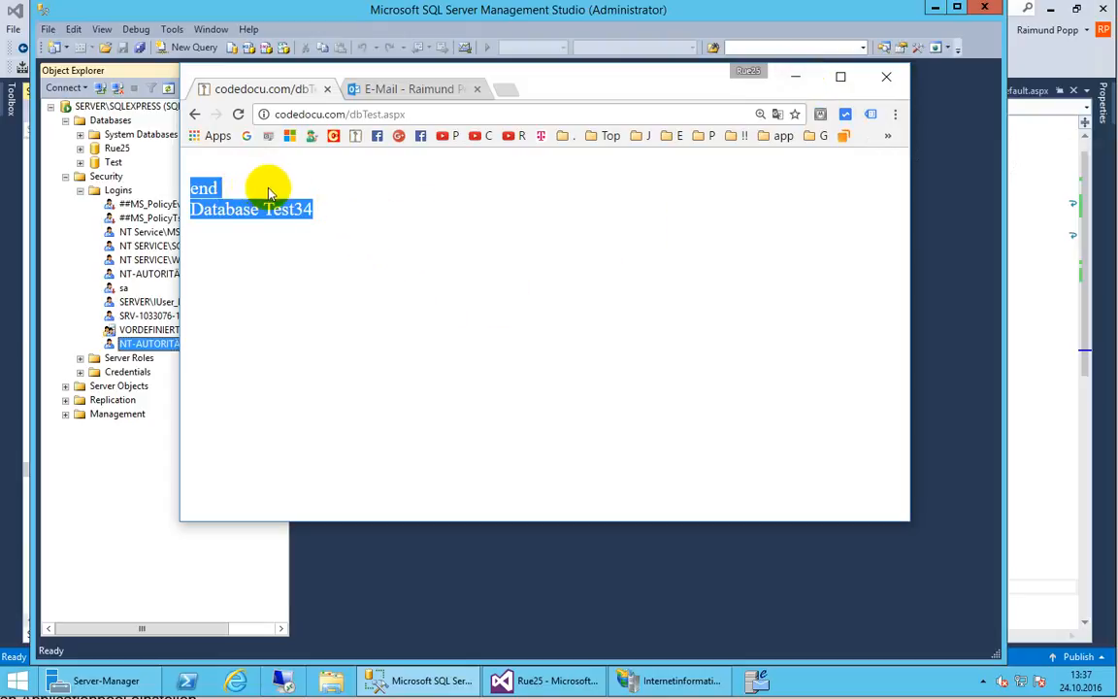
pyautogui.moveTo(259, 179)
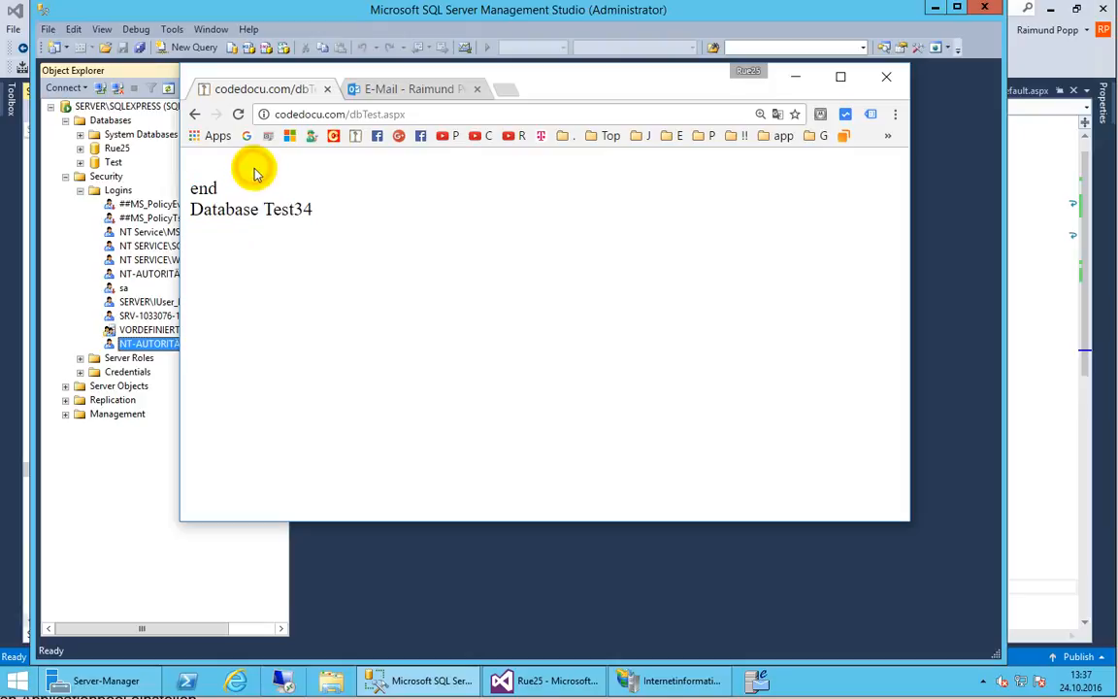
pyautogui.moveTo(262, 178)
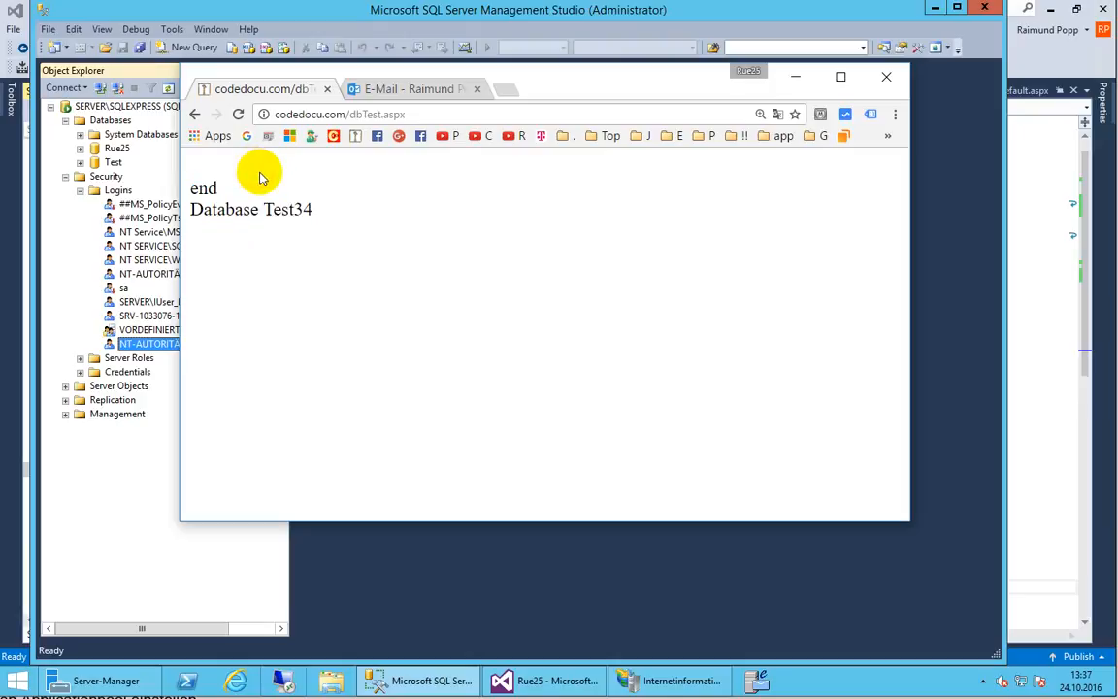
pyautogui.moveTo(59, 186)
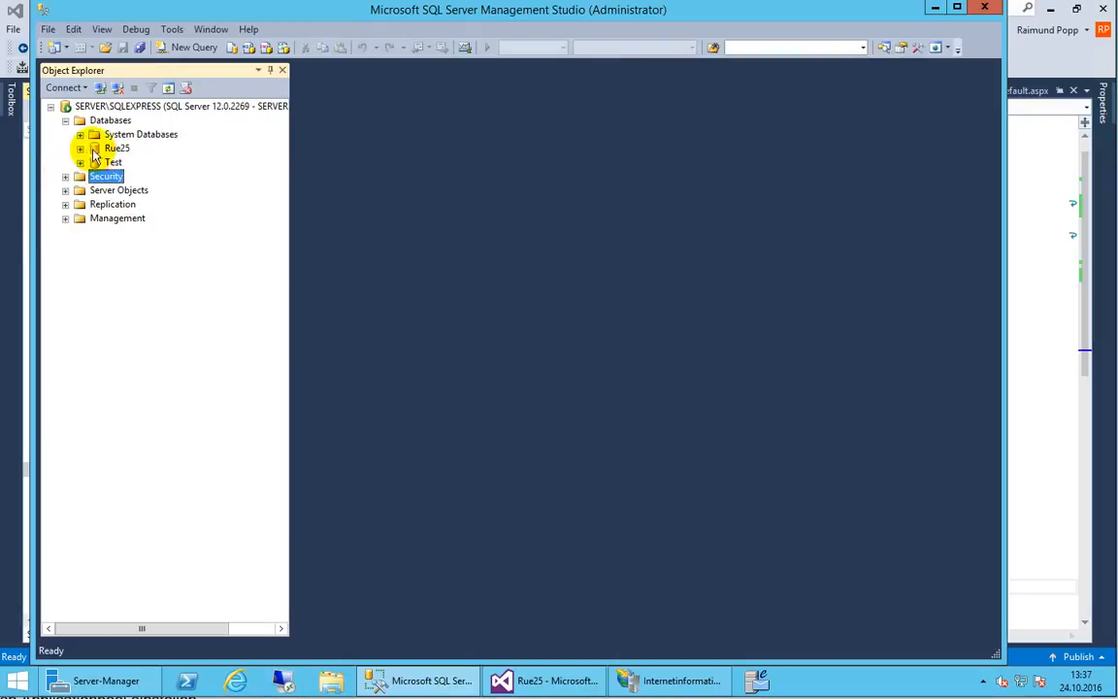
# - View the Rue25 database's Permissions page, which lists its two users
pyautogui.click(116, 148)
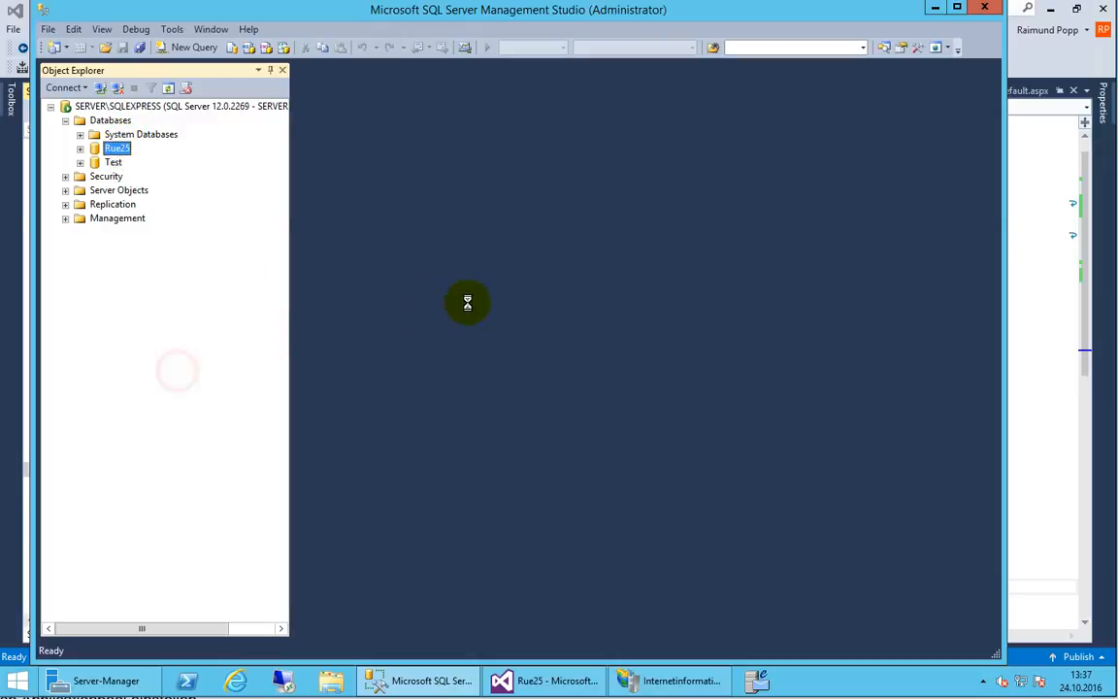
pyautogui.click(117, 148)
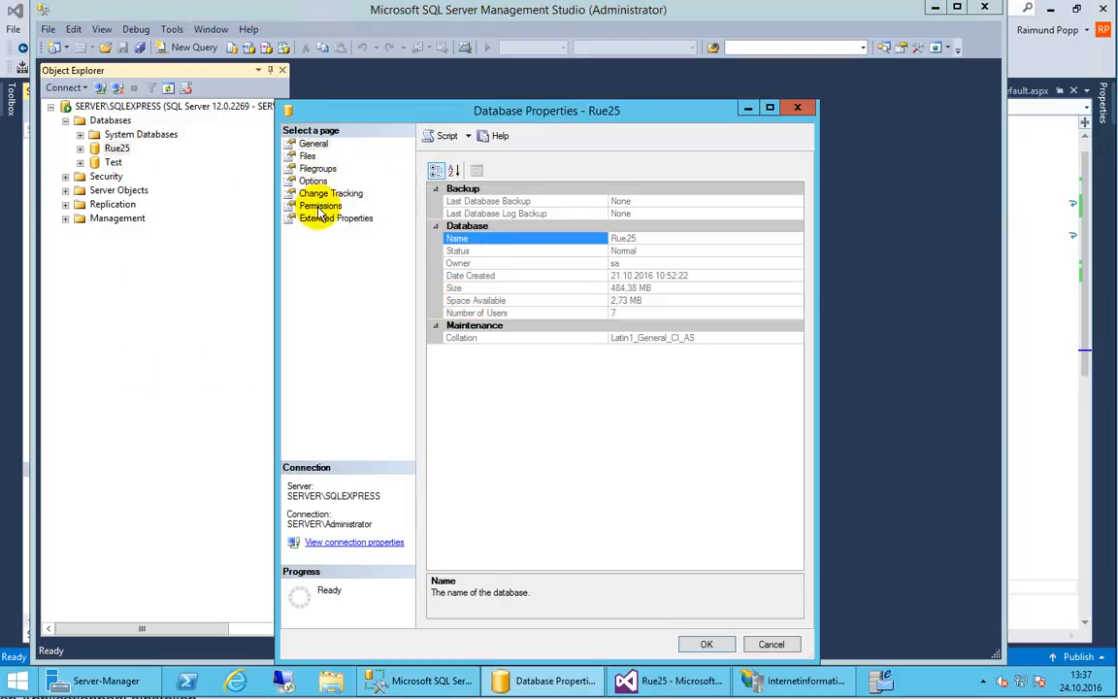
pyautogui.click(320, 205)
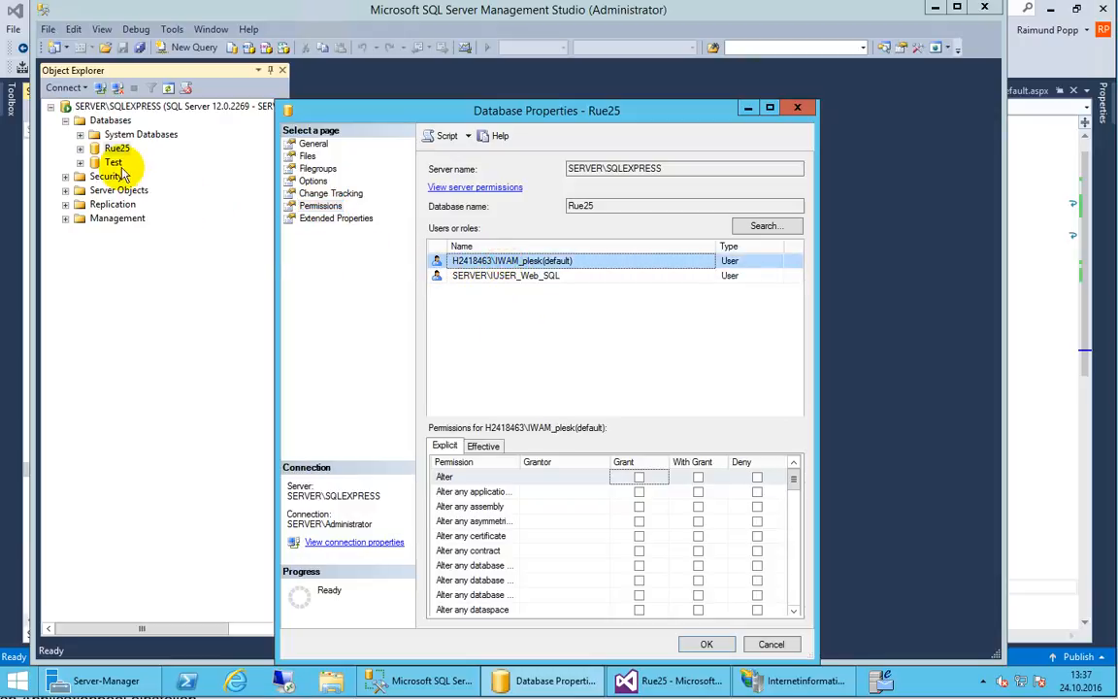
pyautogui.rightClick(114, 162)
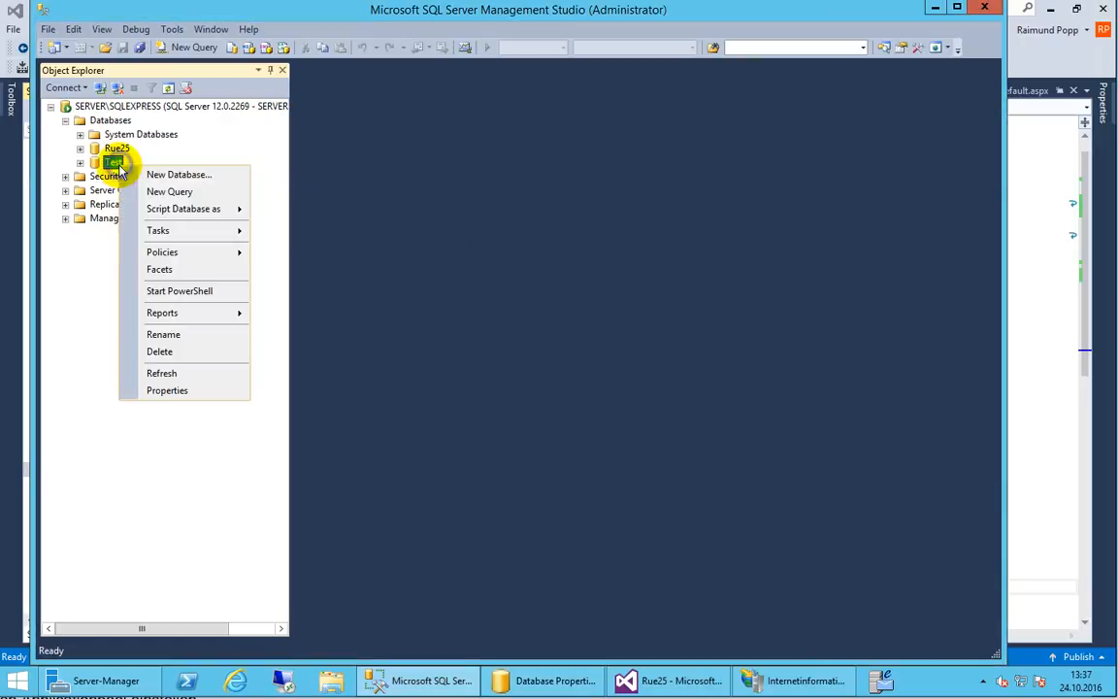
# - Review Test's effective CONNECT and SELECT permissions for NT-AUTORITÄT\Netzwerkdienst and IUSER_Web_SQL
pyautogui.click(167, 390)
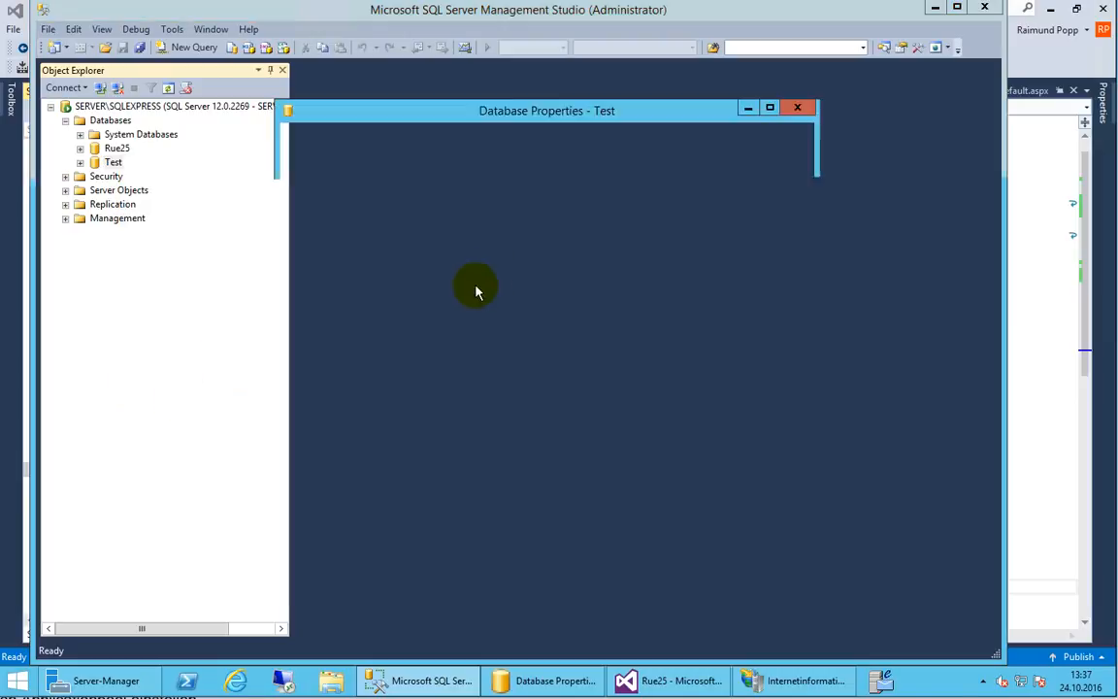
pyautogui.click(320, 205)
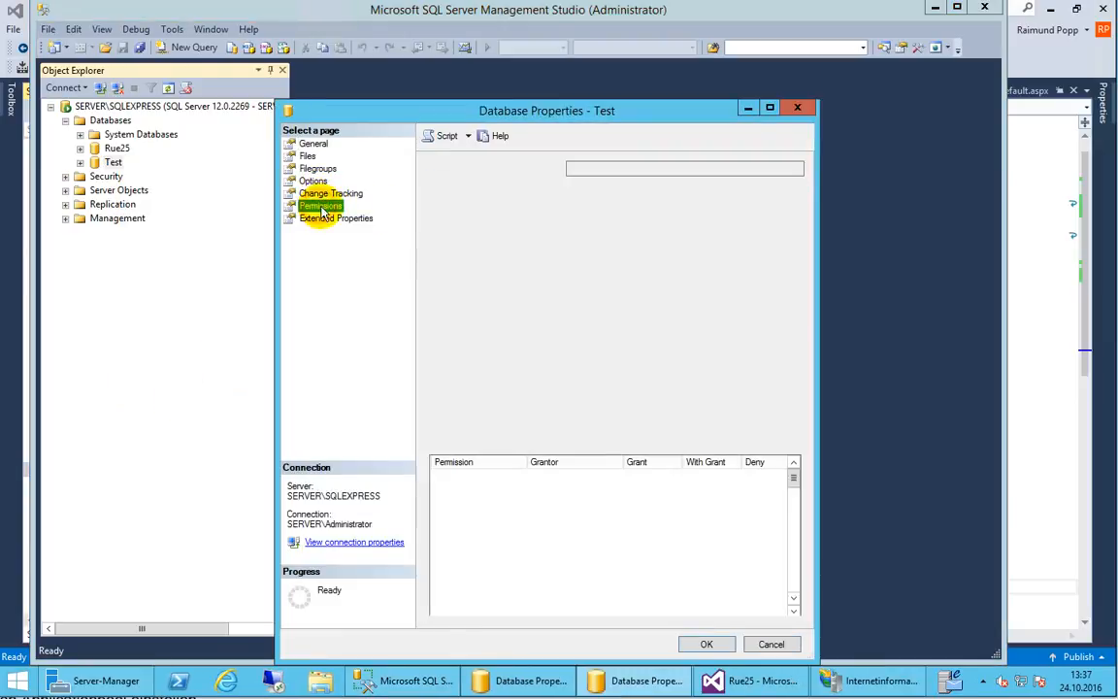
pyautogui.click(320, 204)
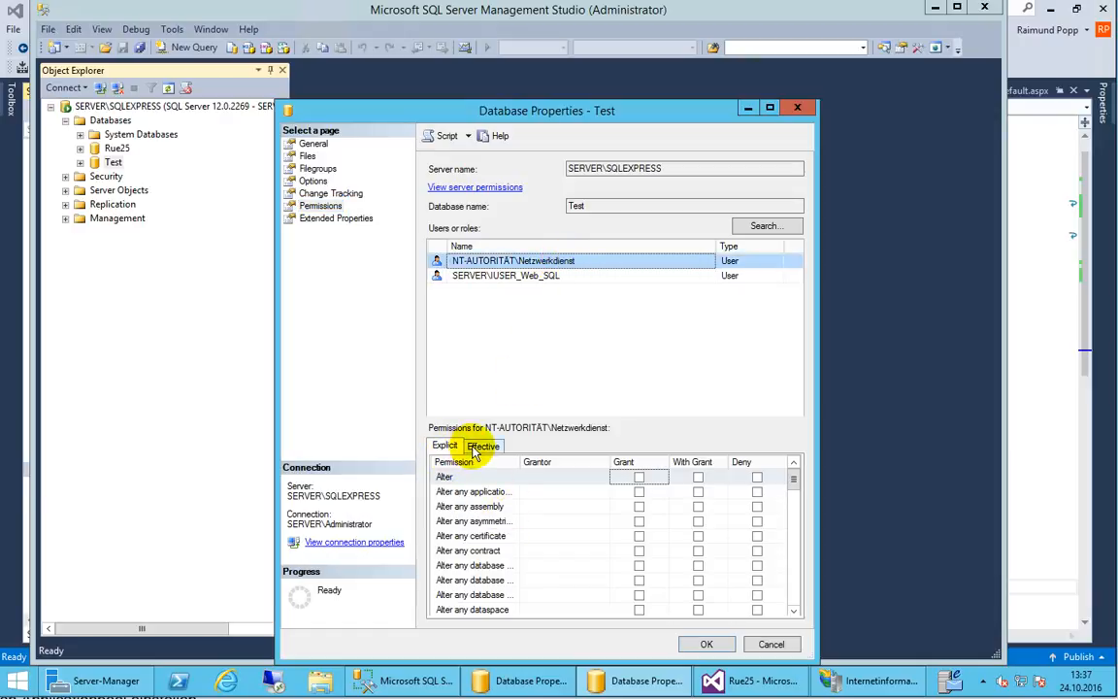
pyautogui.click(483, 445)
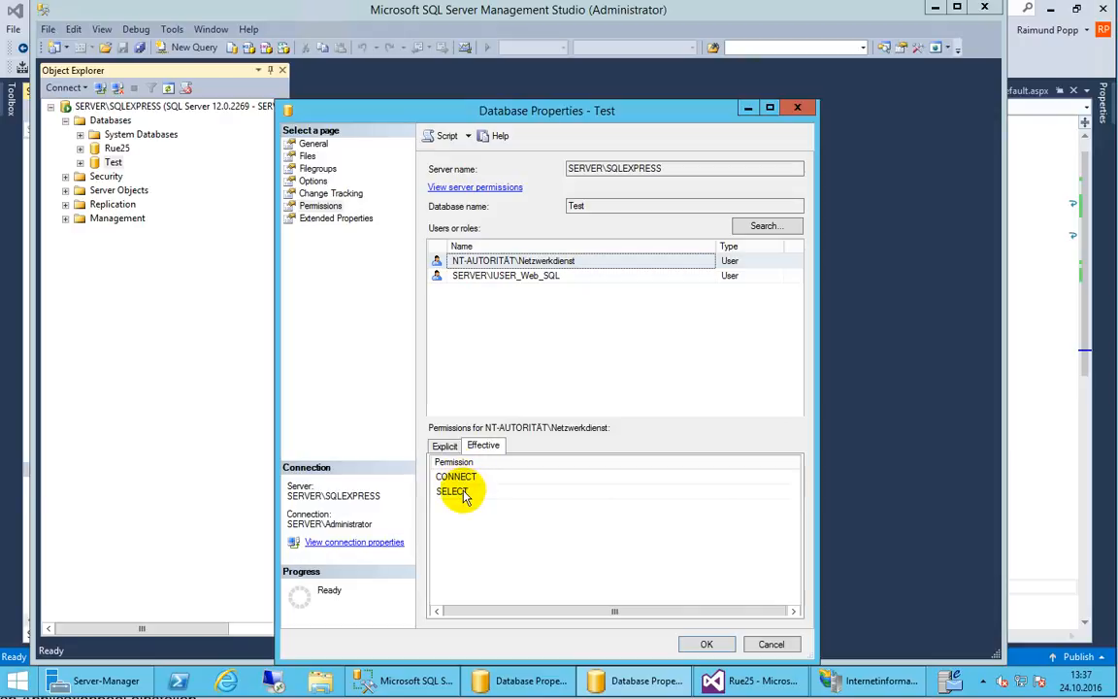
pyautogui.click(505, 275)
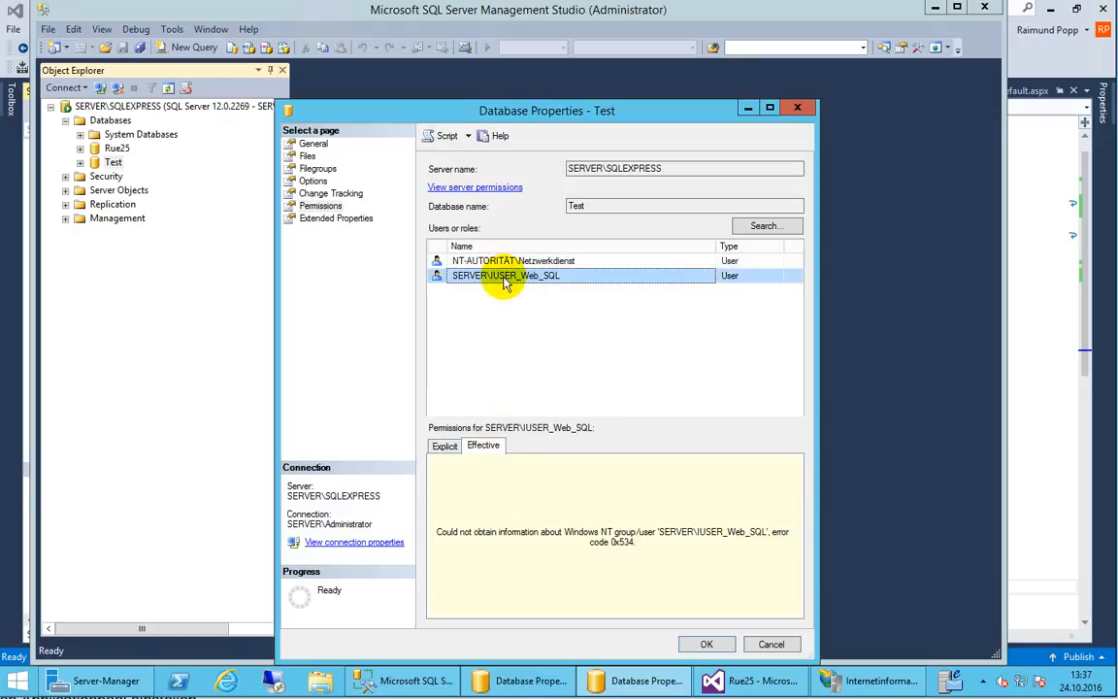
pyautogui.moveTo(482, 294)
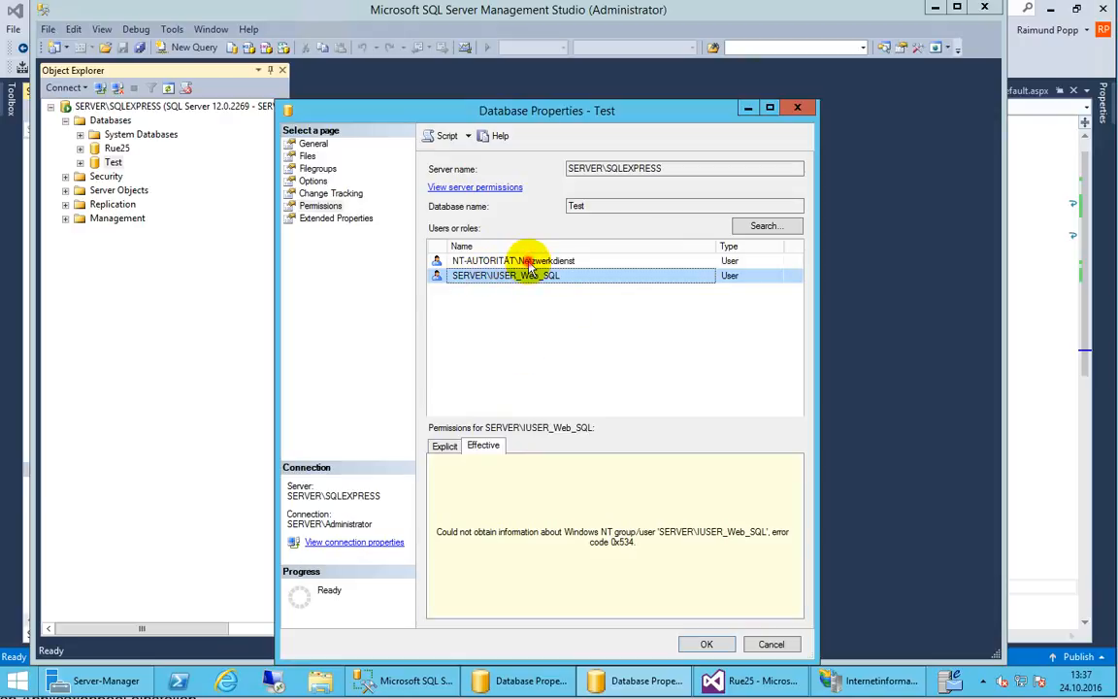
pyautogui.click(513, 260)
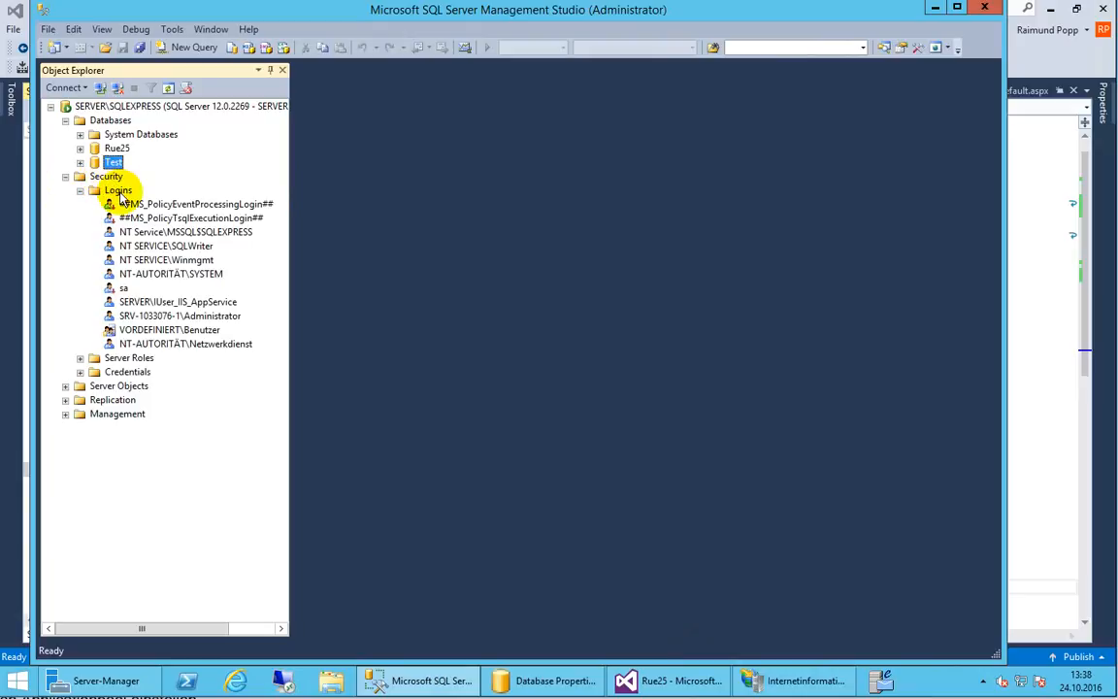
pyautogui.click(185, 343)
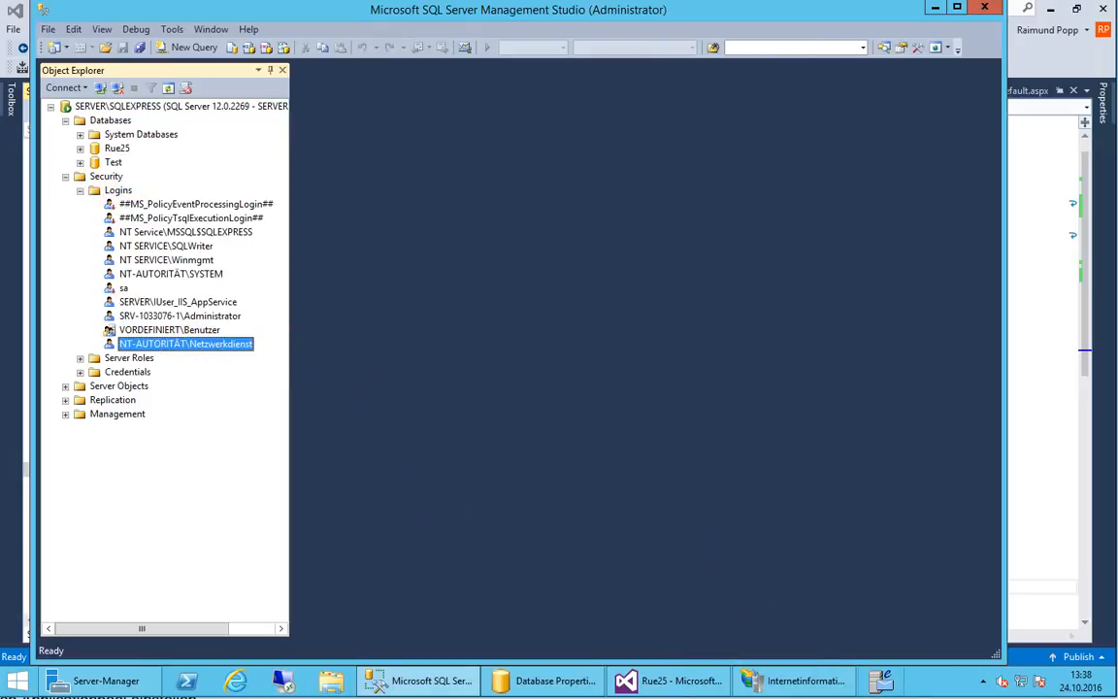
pyautogui.moveTo(890, 677)
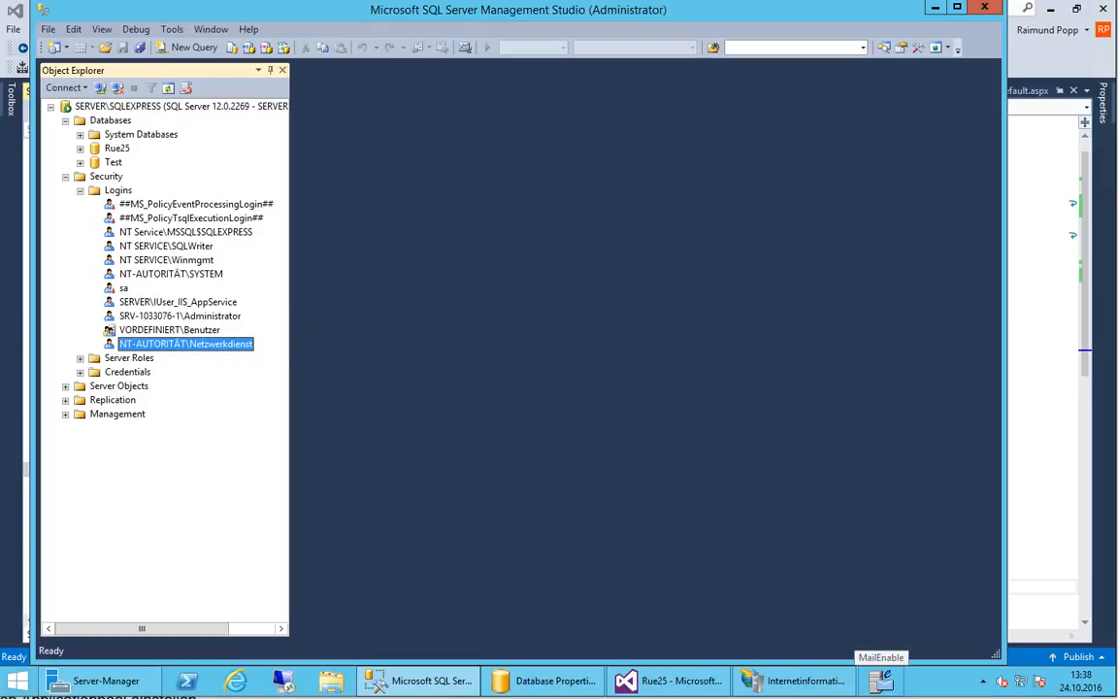